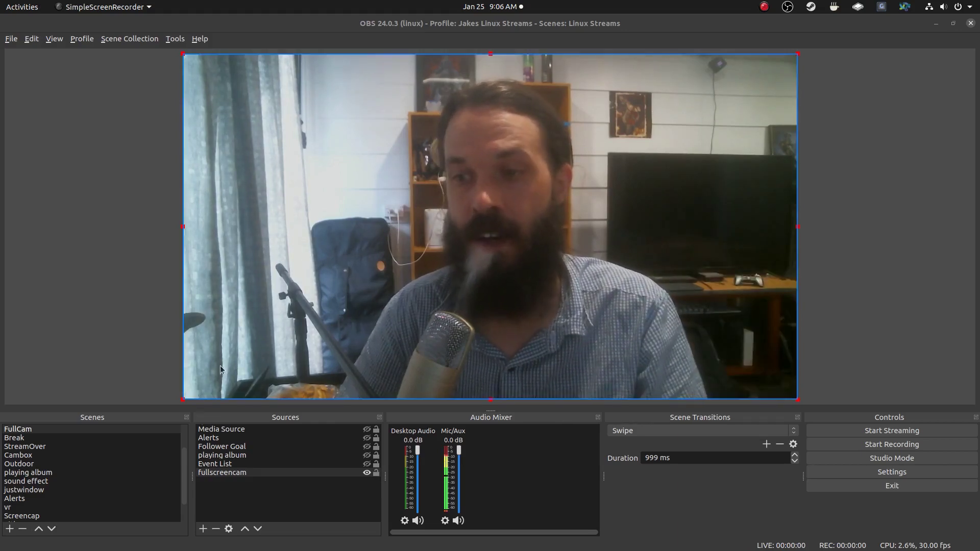
# Review fullscreencam's Day - Sunny and Image Mask/Blend filters, then switch to the cam2 scene
pyautogui.rightClick(222, 471)
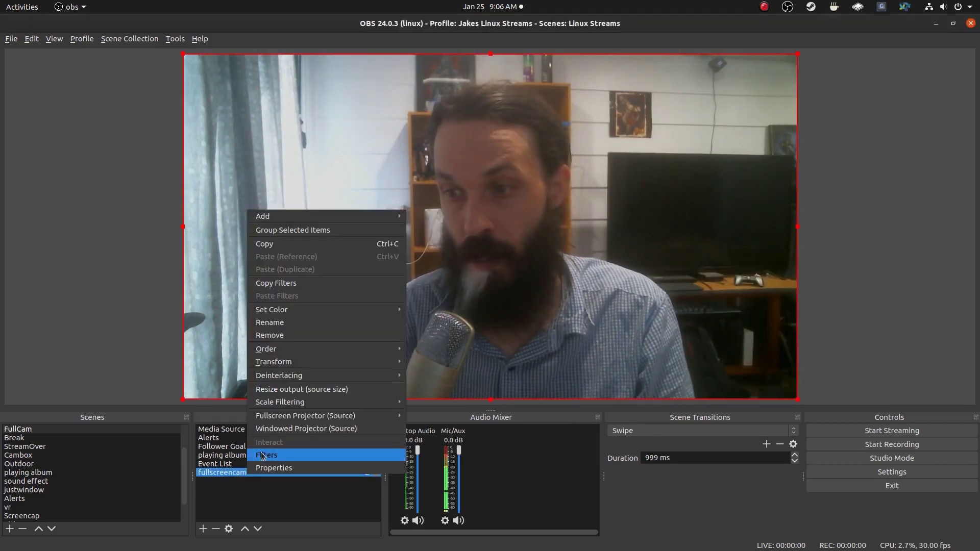
pyautogui.click(266, 454)
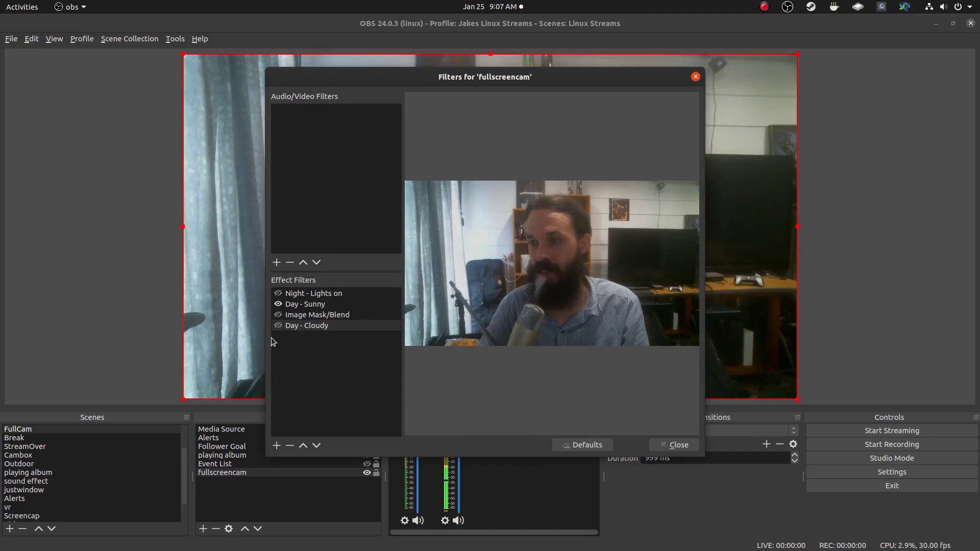
pyautogui.click(306, 304)
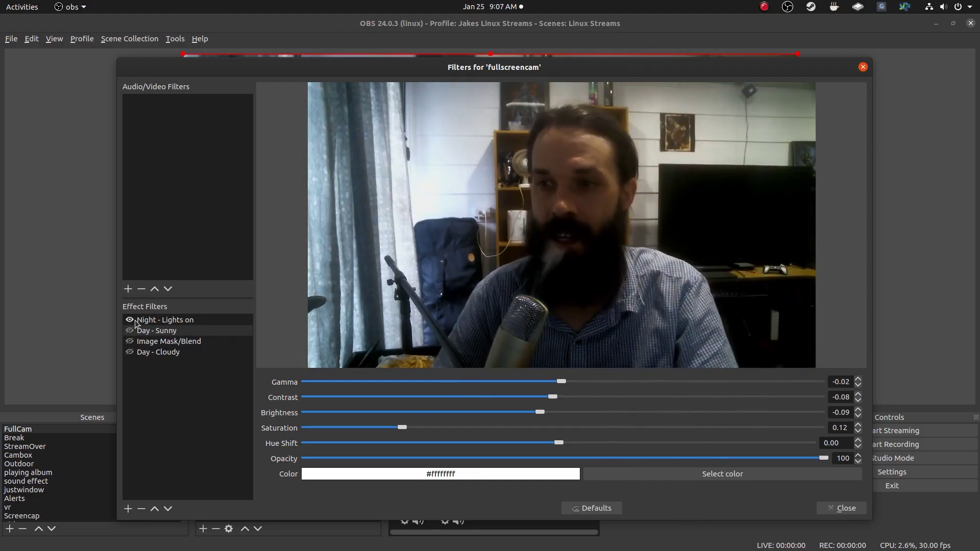
pyautogui.click(129, 331)
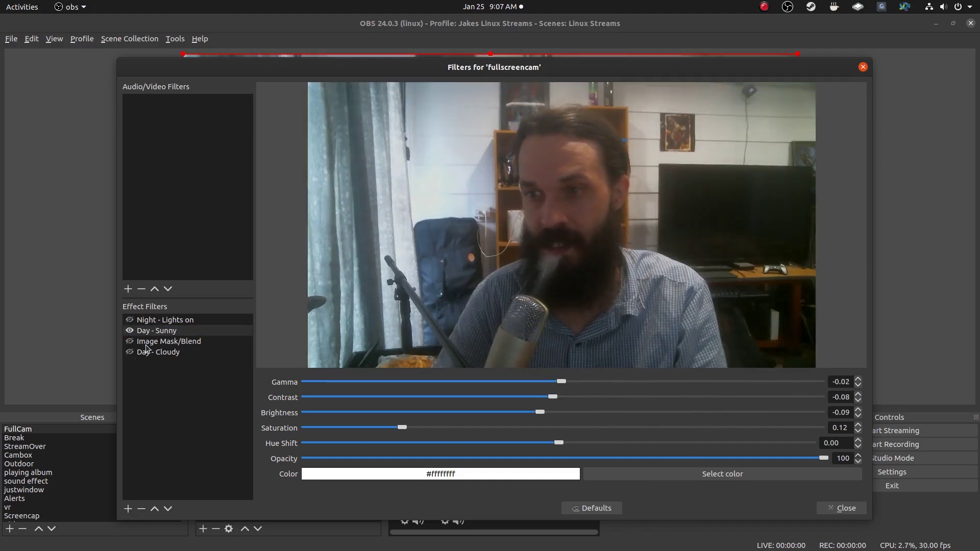
pyautogui.click(169, 341)
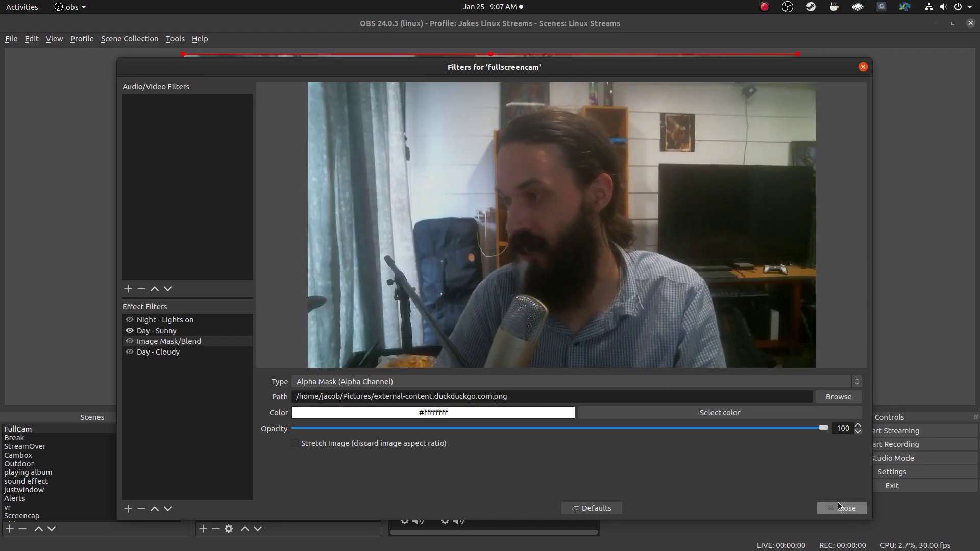
pyautogui.click(842, 507)
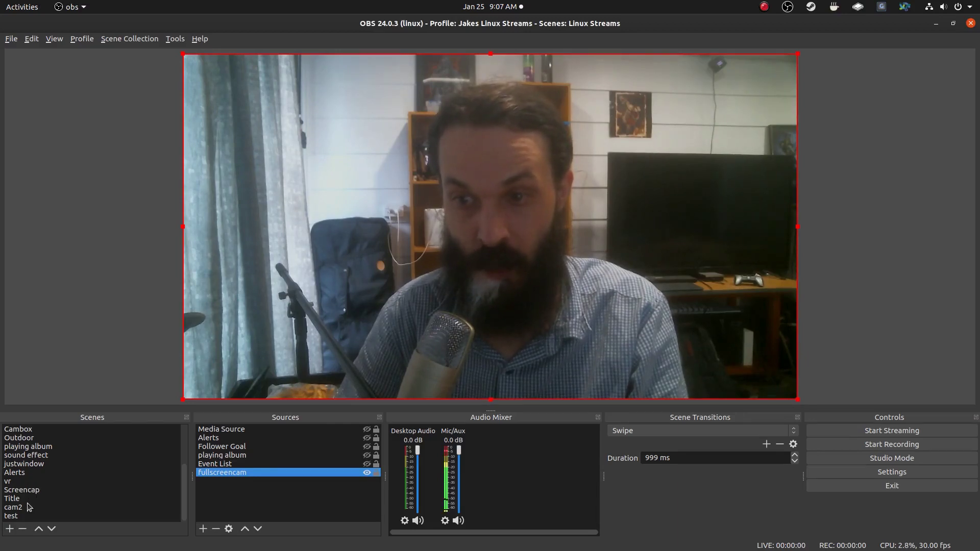
pyautogui.click(13, 507)
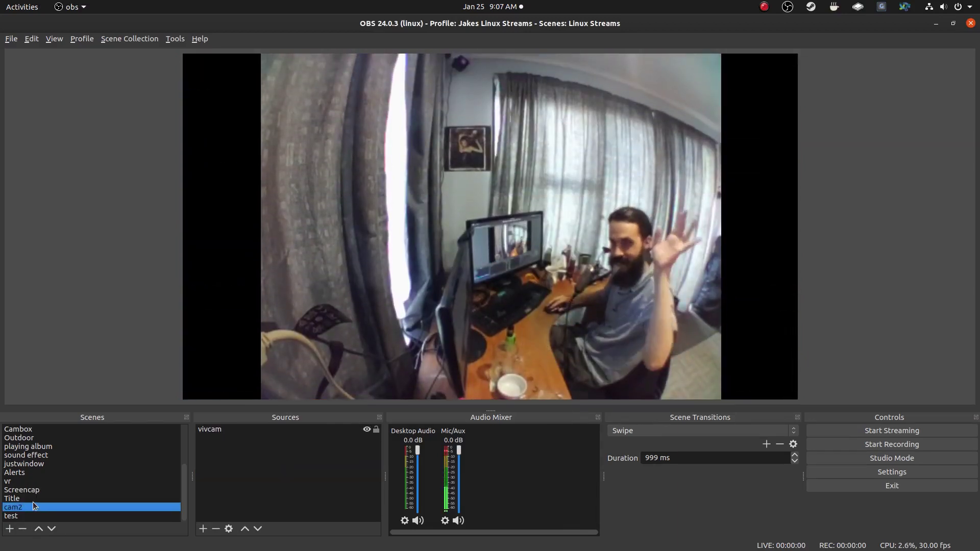
pyautogui.click(12, 517)
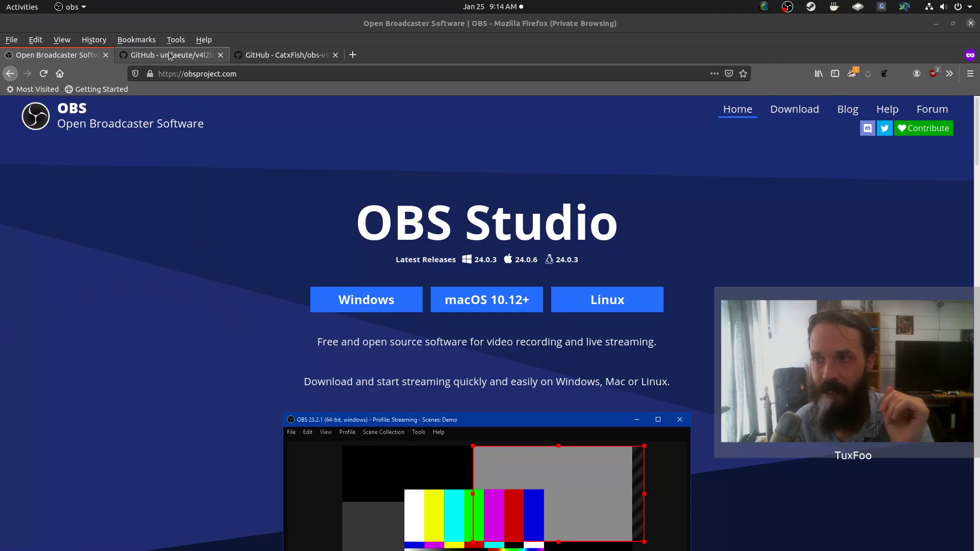
# Read the v4l2loopback README down to BUILD and INSTALL, then bring up the obs-v4l2sink repo
pyautogui.click(168, 55)
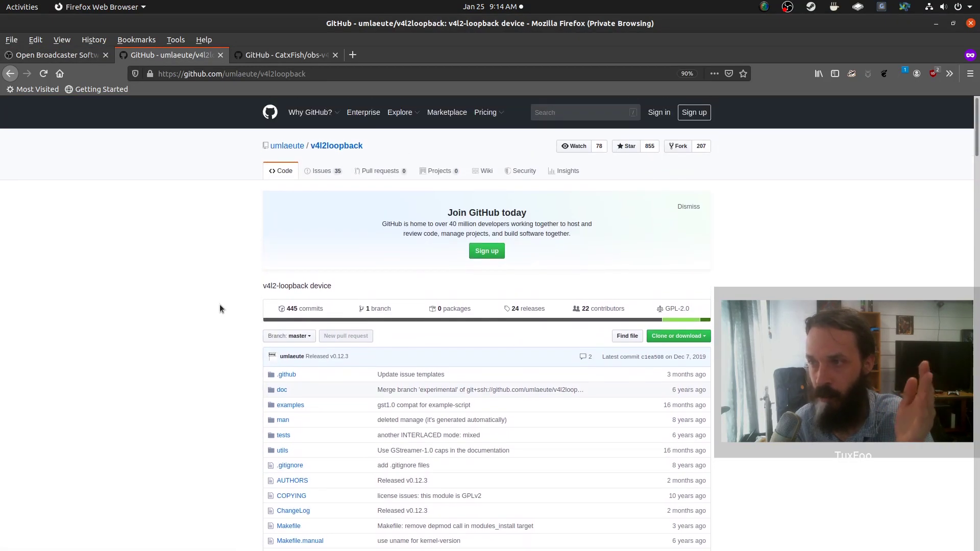
pyautogui.scroll(-3)
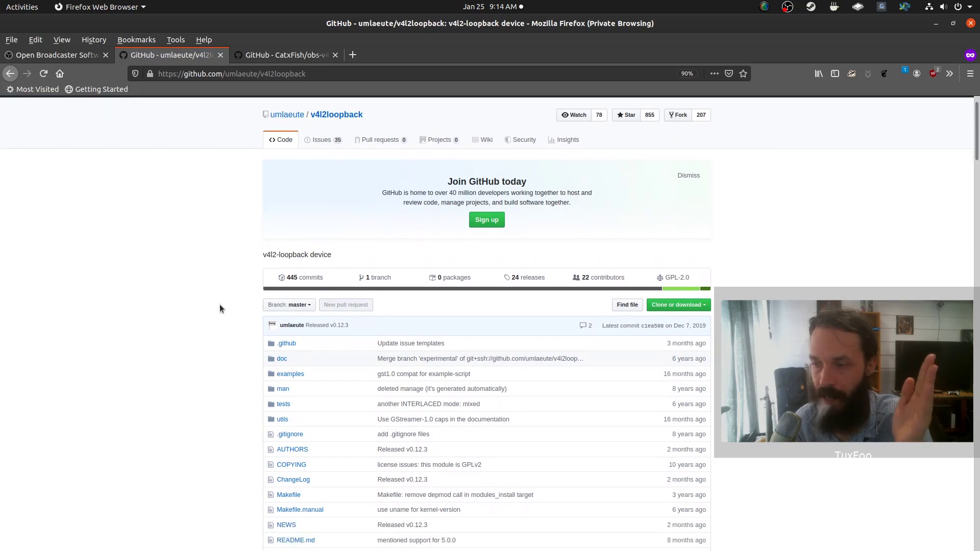
pyautogui.scroll(-3)
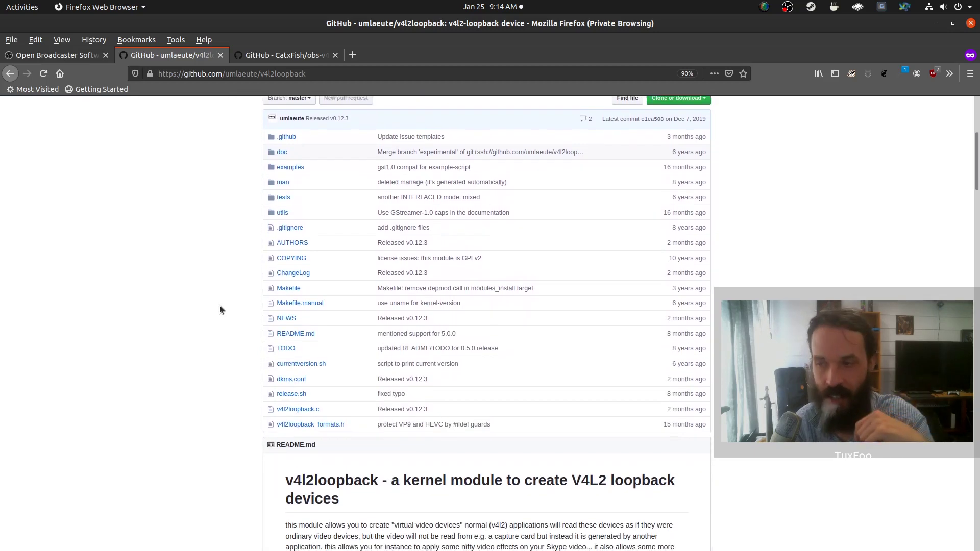
pyautogui.scroll(-3)
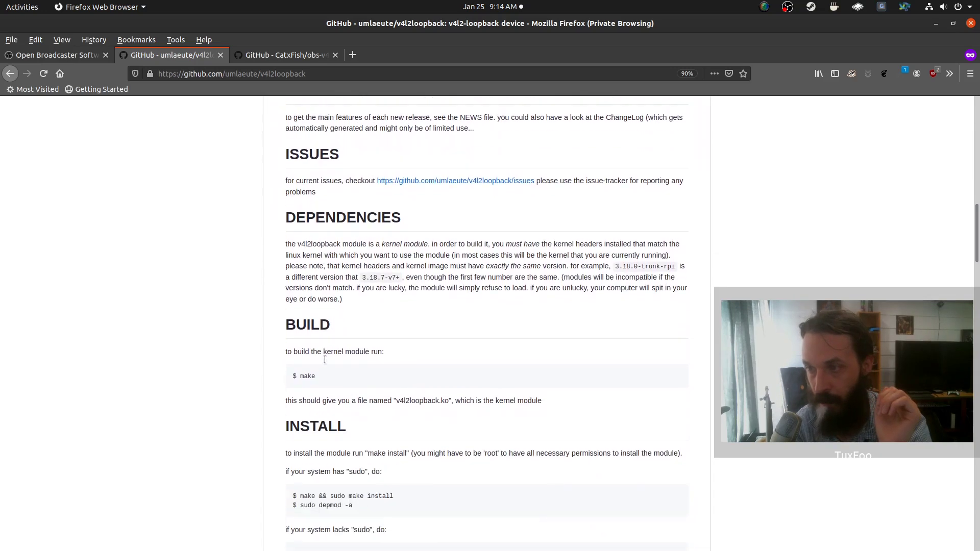
pyautogui.scroll(-3)
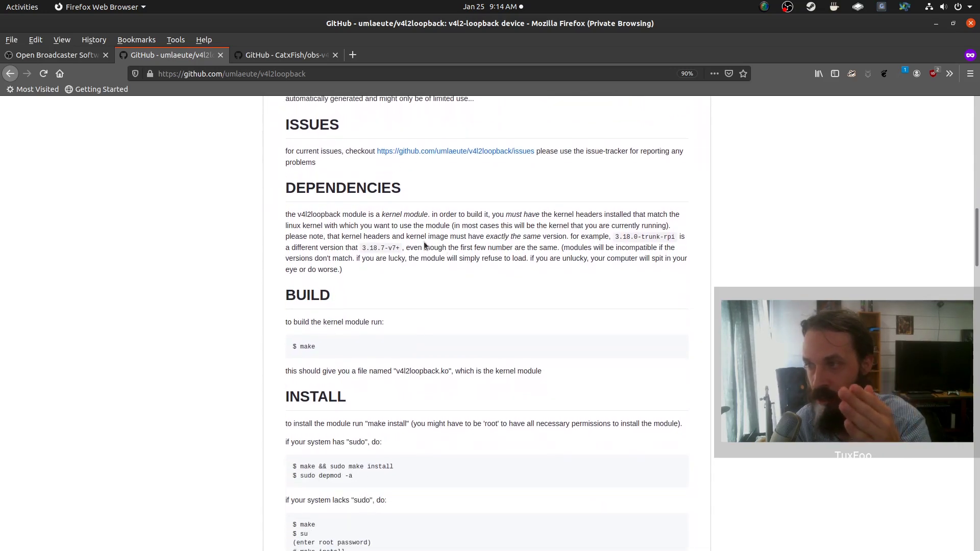
pyautogui.scroll(-3)
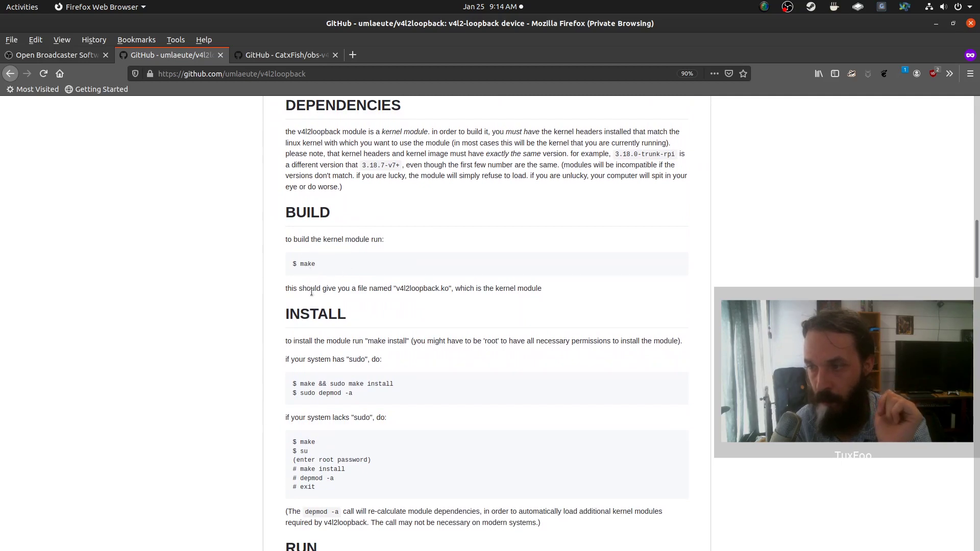
pyautogui.scroll(-3)
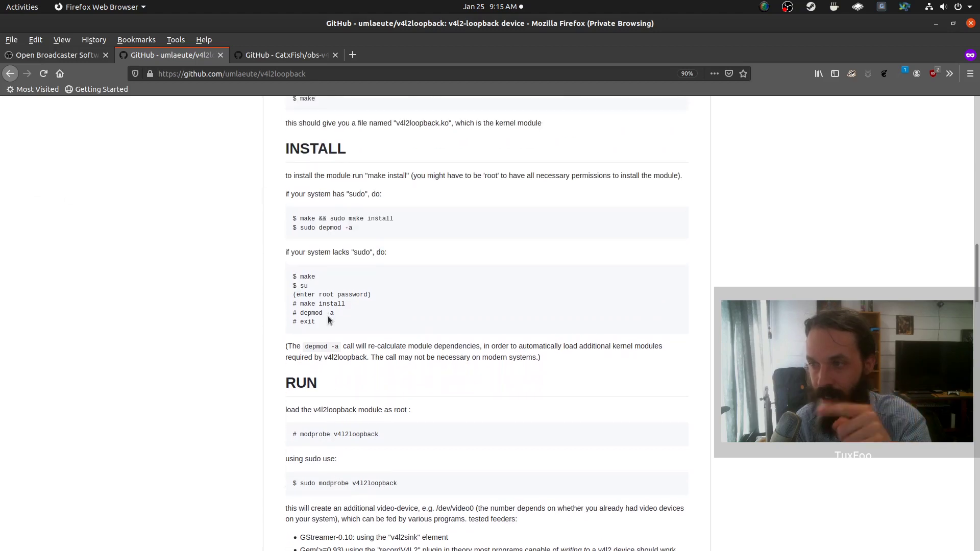
pyautogui.scroll(3)
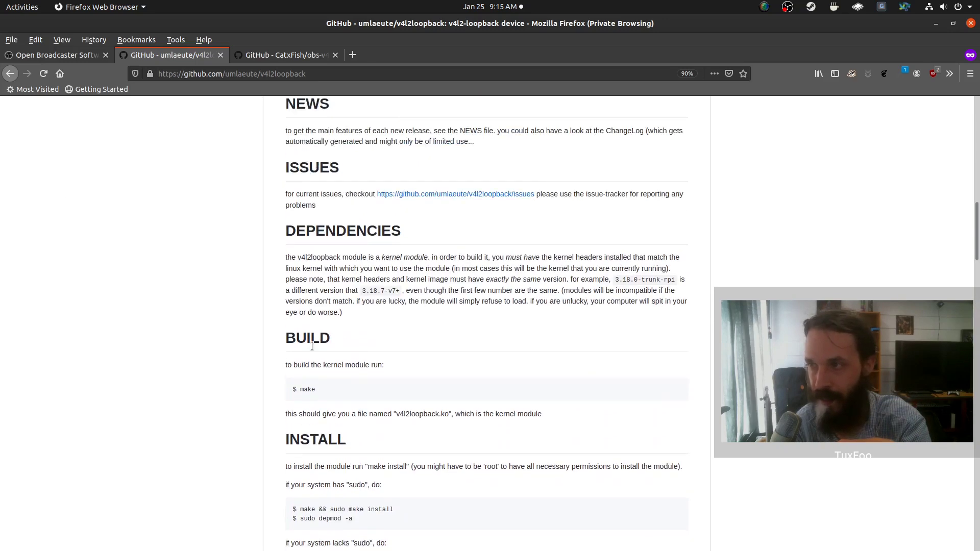
pyautogui.click(285, 55)
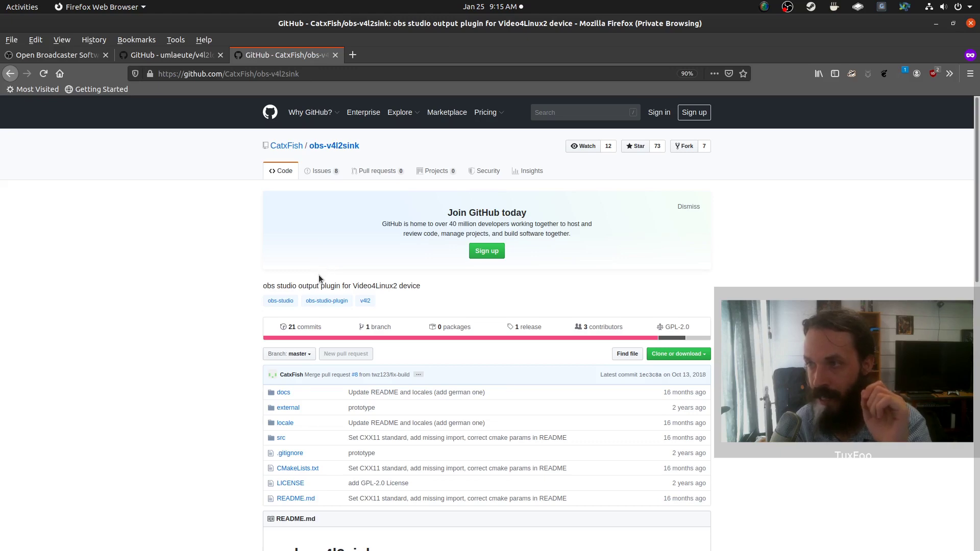
# View the obs-v4l2sink 0.1.0 release with its .deb asset, then return to v4l2loopback
pyautogui.scroll(-3)
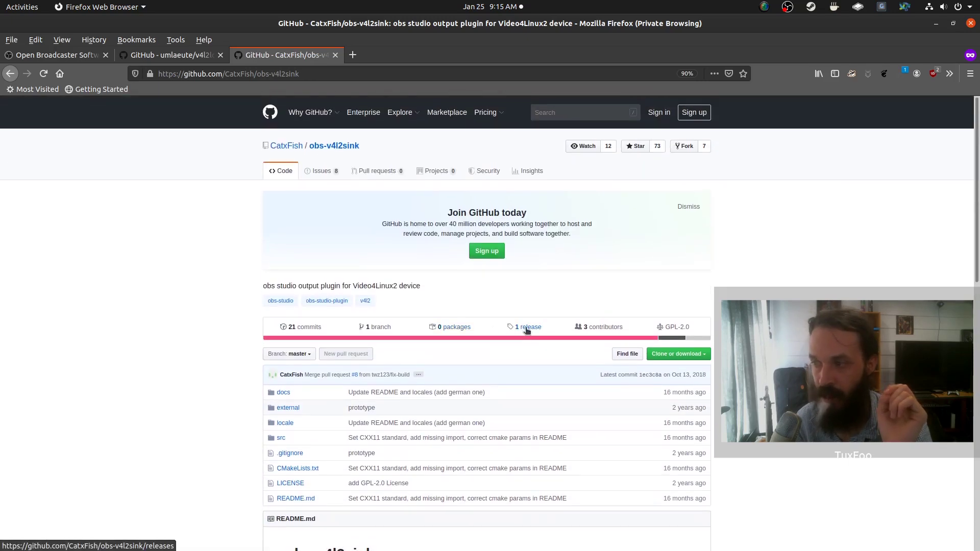
pyautogui.click(529, 327)
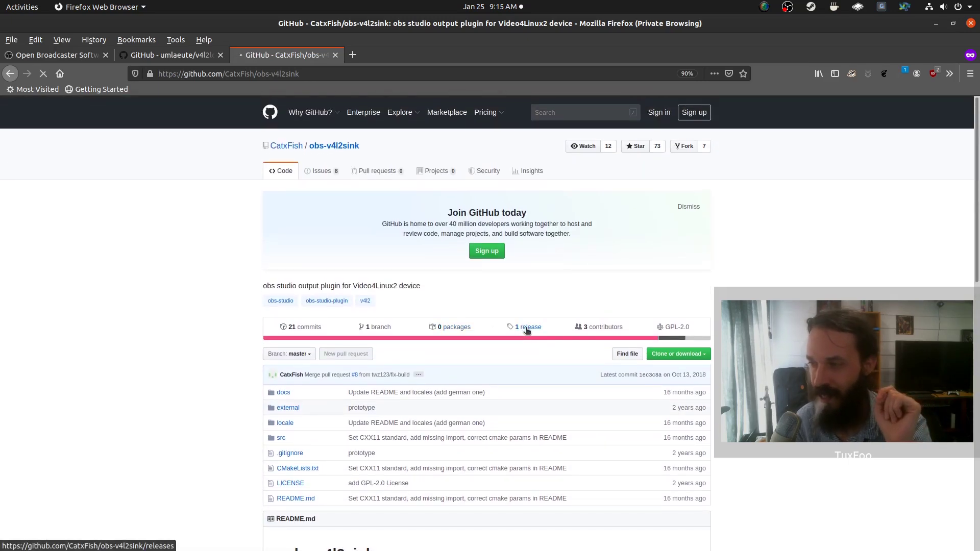
pyautogui.click(528, 326)
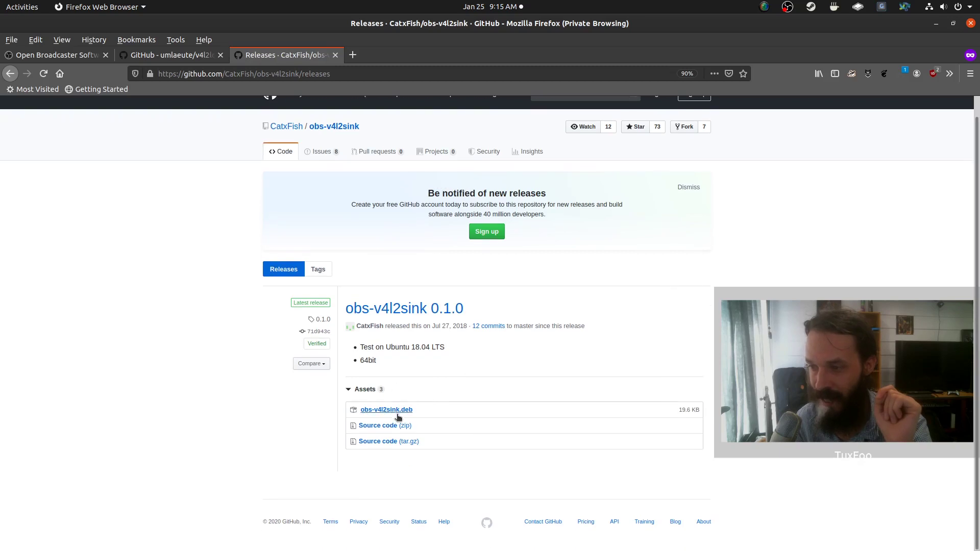
pyautogui.moveTo(386, 409)
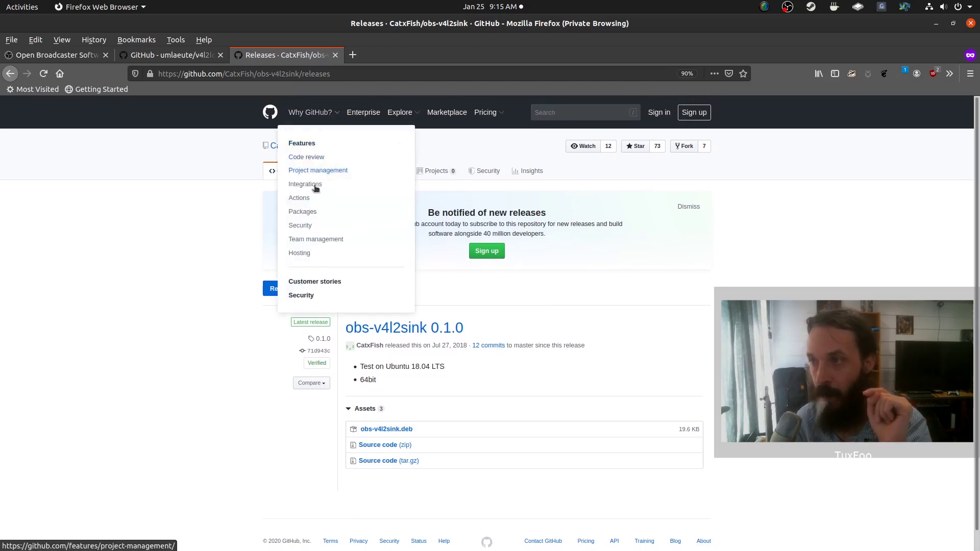
pyautogui.click(334, 146)
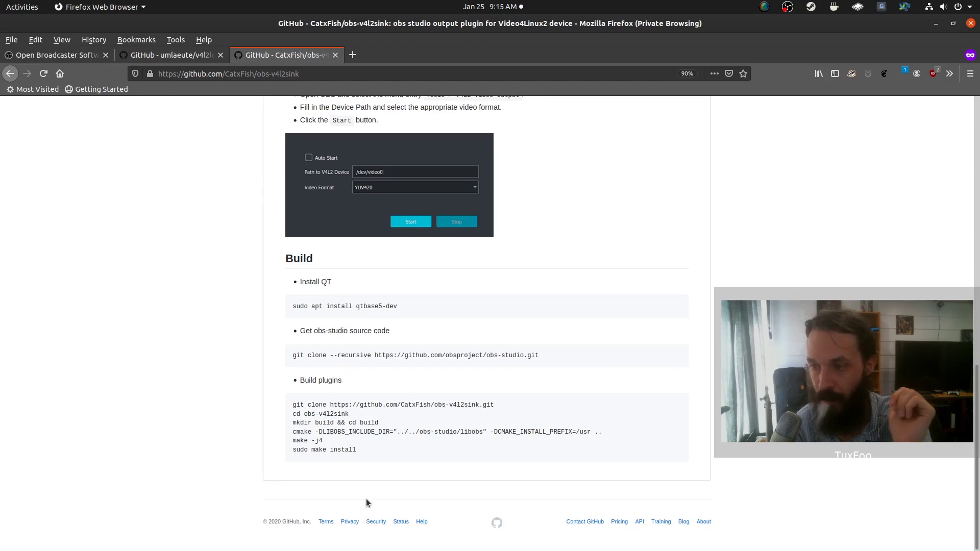
pyautogui.click(169, 55)
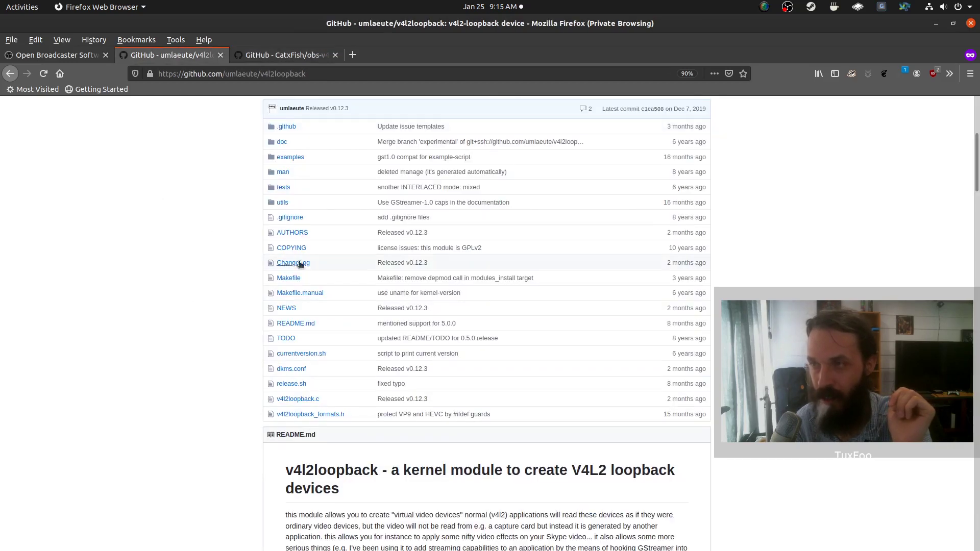
# Scroll v4l2loopback's build and install sections, then return to the obs-v4l2sink README
pyautogui.scroll(-3)
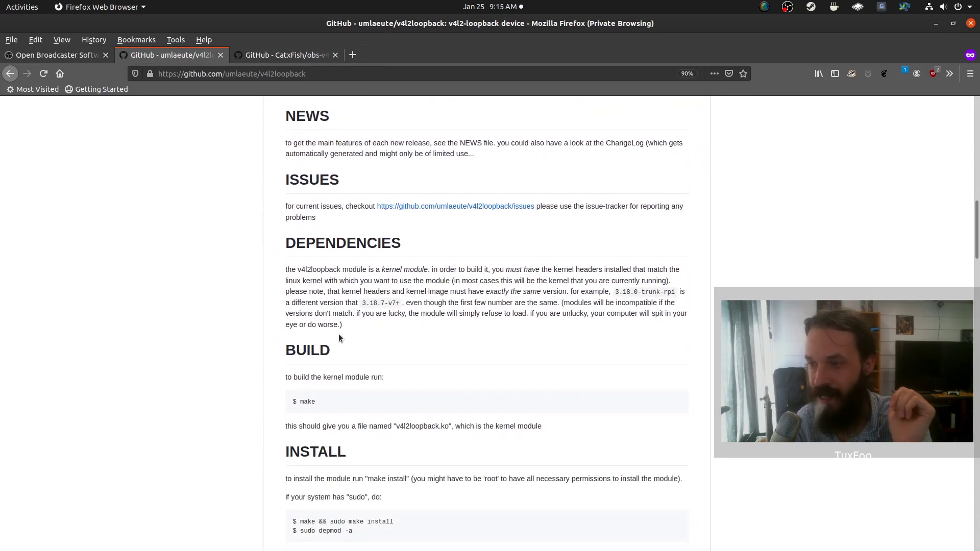
pyautogui.scroll(-3)
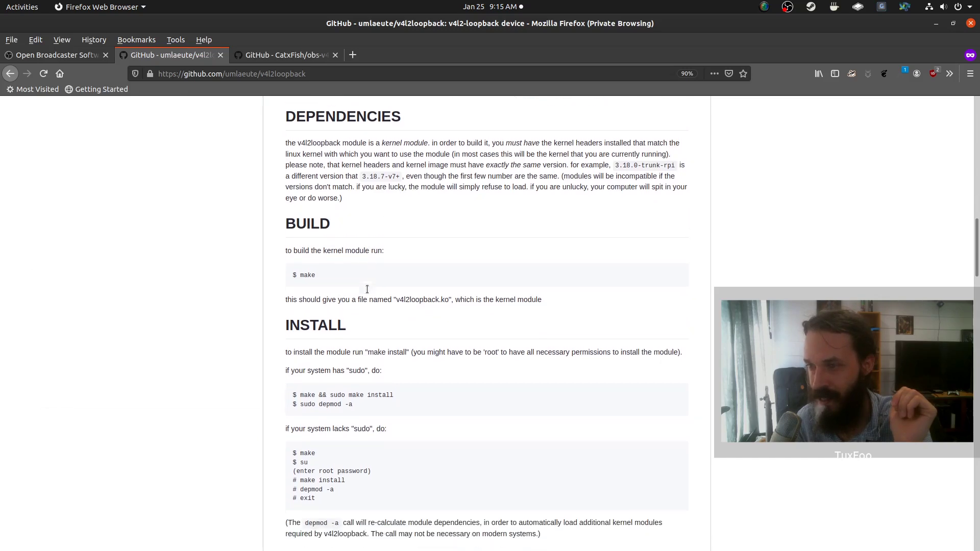
pyautogui.click(285, 55)
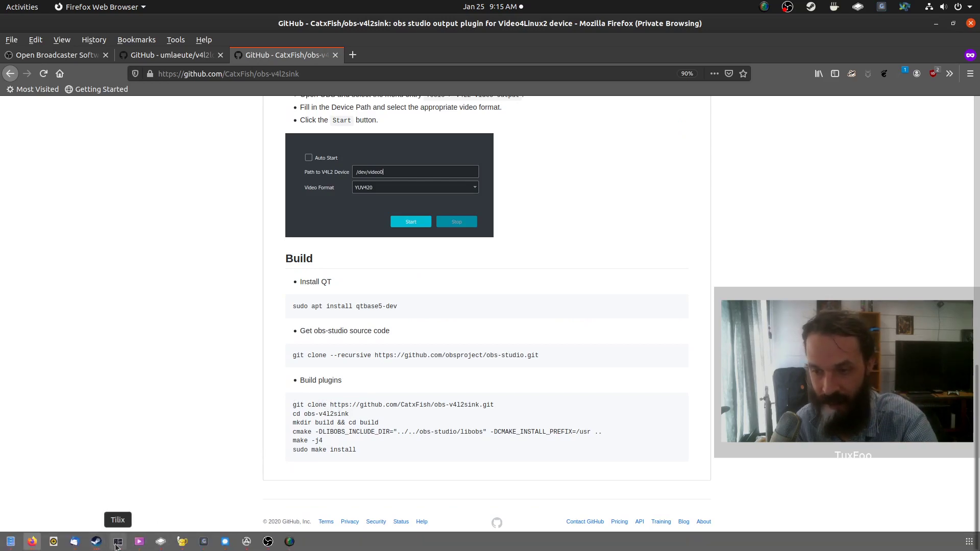
# Open a Tilix terminal, start typing sudo apt-get install git and git clone, then revisit v4l2loopback
pyautogui.click(116, 541)
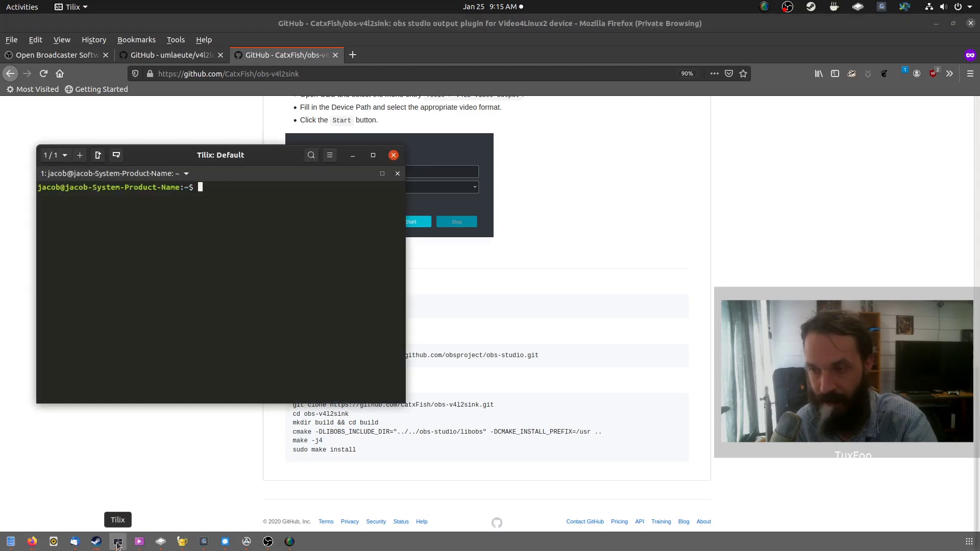
pyautogui.moveTo(190, 289)
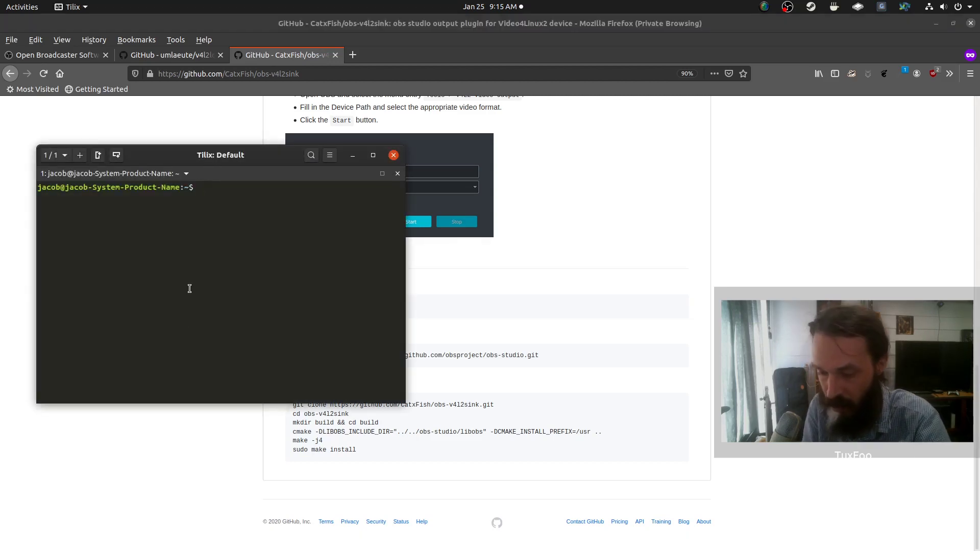
pyautogui.write('sudo apt-get')
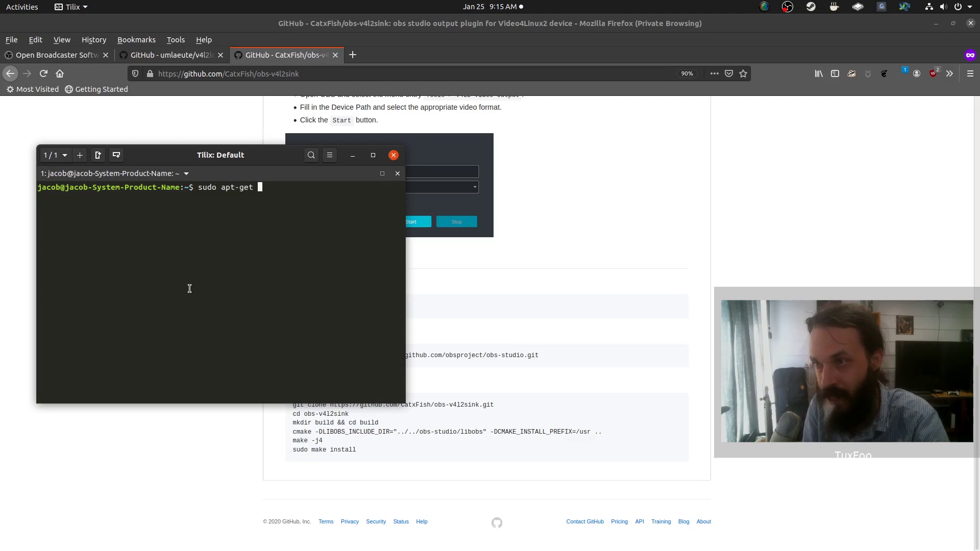
pyautogui.write('install')
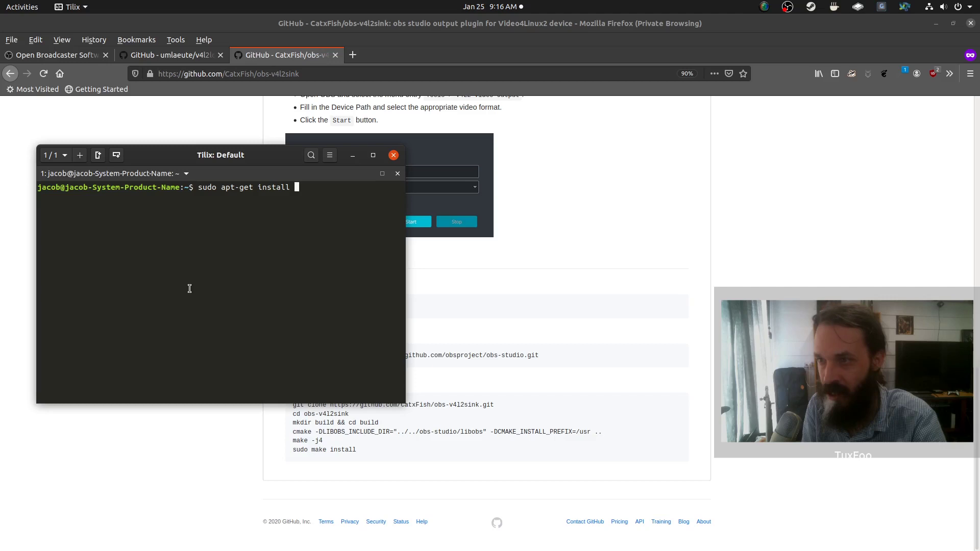
pyautogui.write('git')
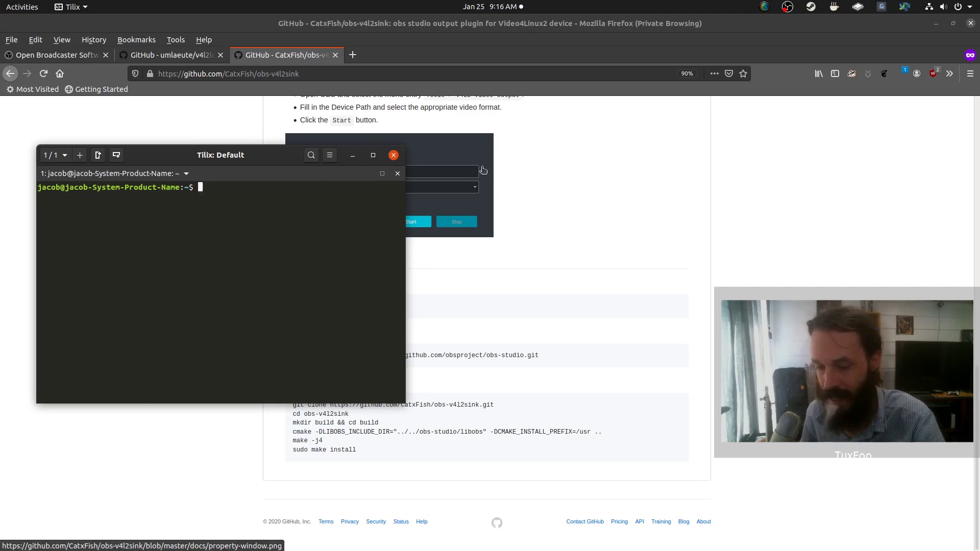
pyautogui.write('git cl')
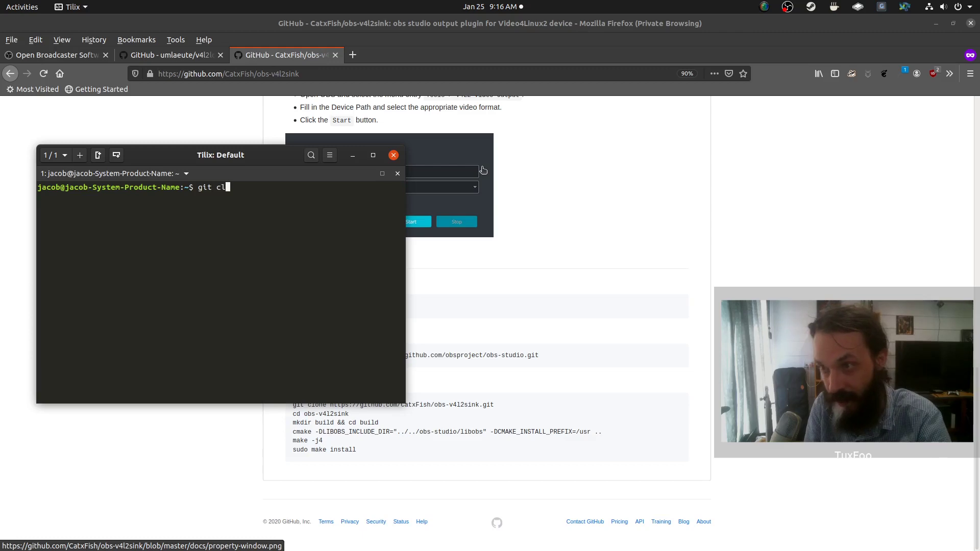
pyautogui.write('one')
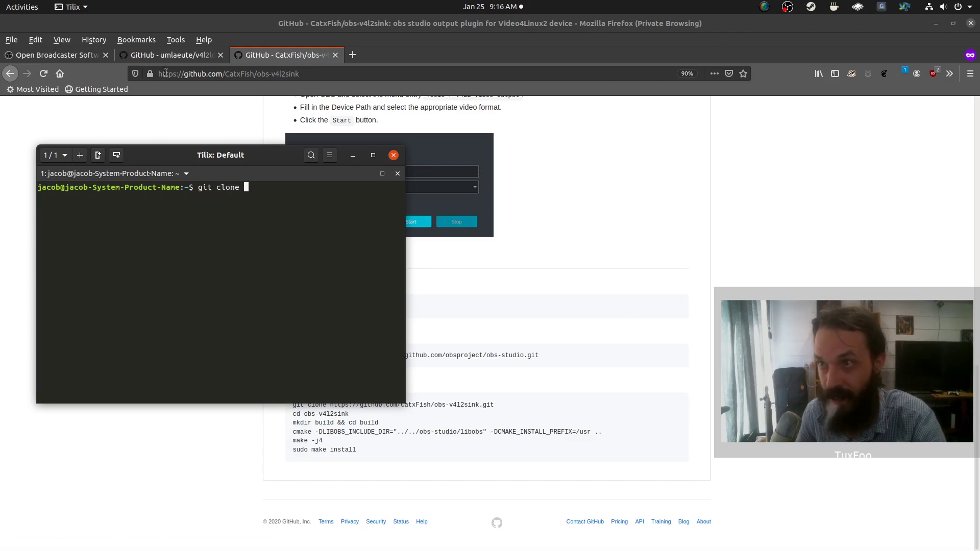
pyautogui.click(169, 55)
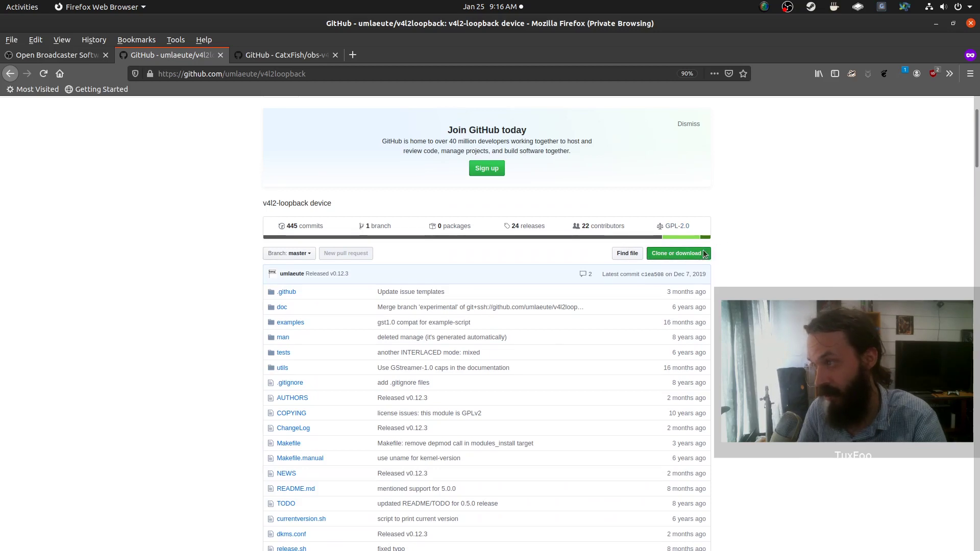
pyautogui.click(677, 253)
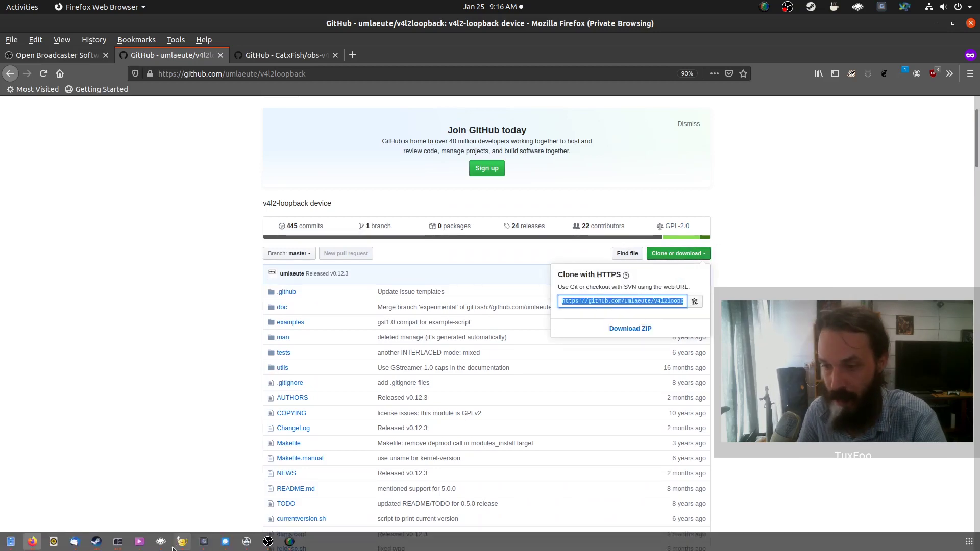
pyautogui.write('git clone https://github.com/umlaeute/v4l2loopback.git')
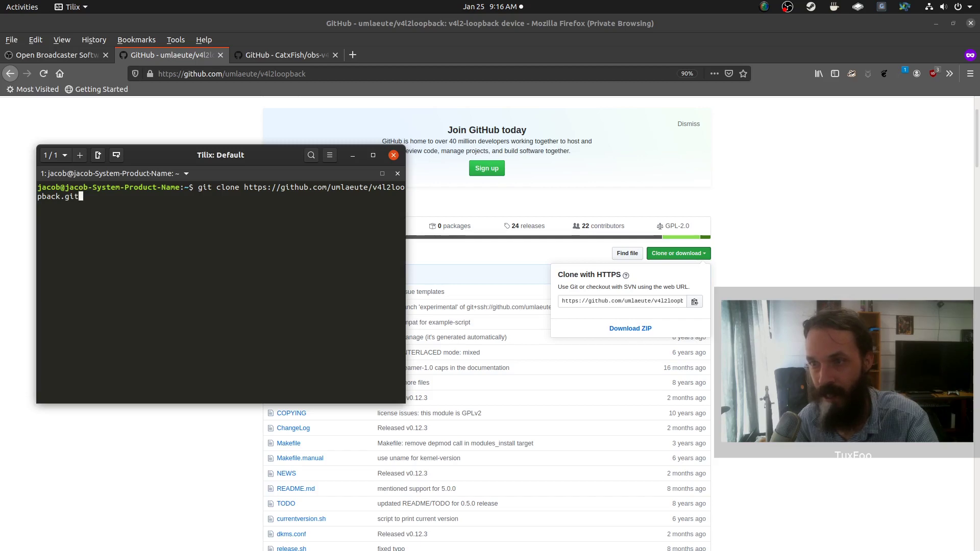
pyautogui.scroll(-3)
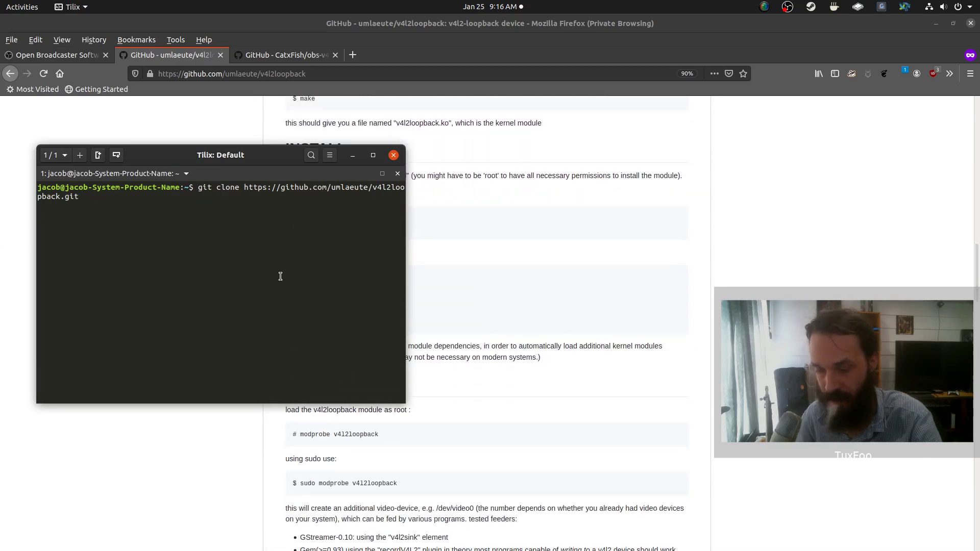
pyautogui.write('cd v4l2loopback/')
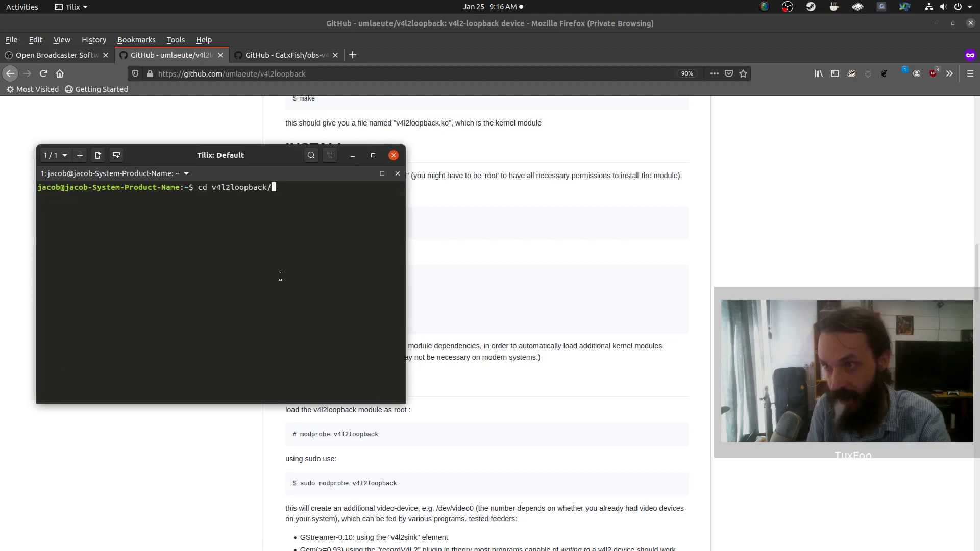
pyautogui.write('m')
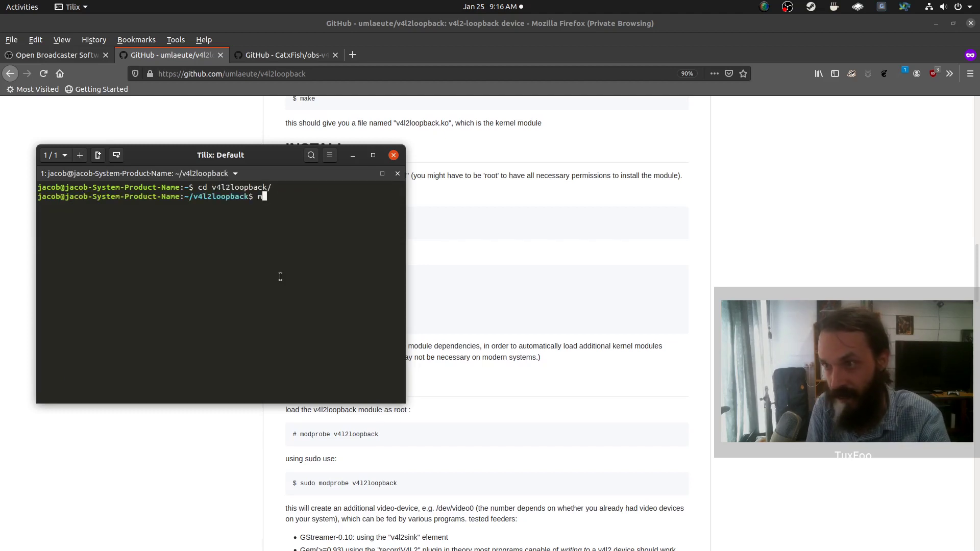
pyautogui.write('ake')
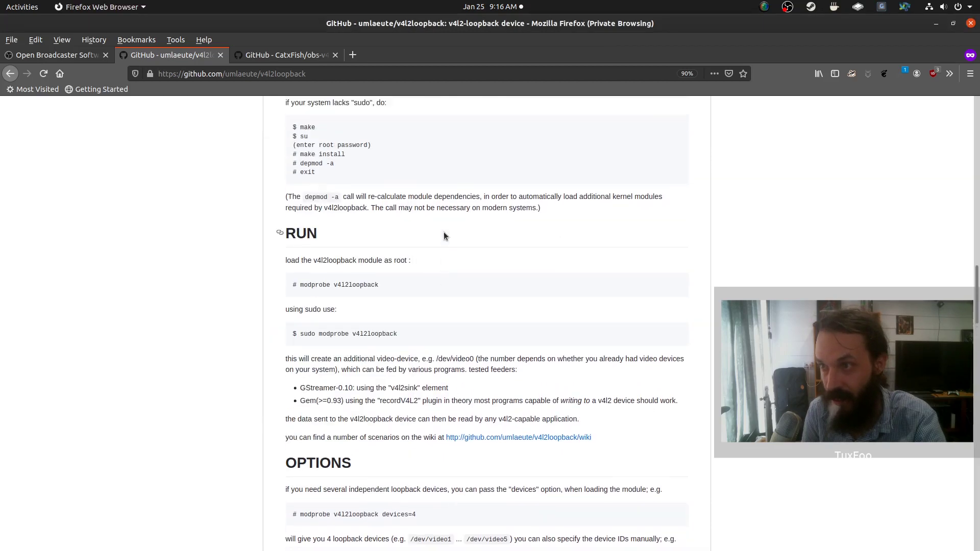
pyautogui.scroll(3)
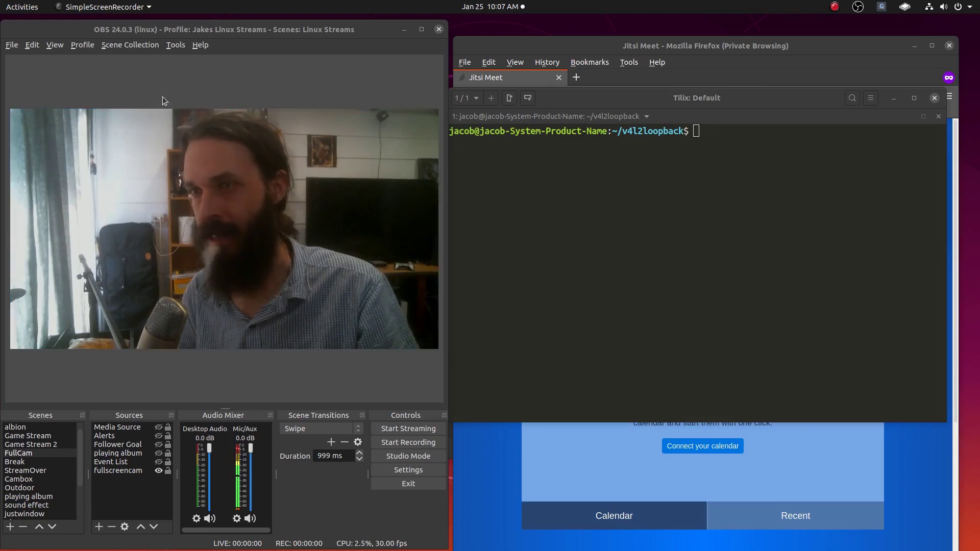
# Run sudo rmmod v4l2loopback, ls /dev/video*, sudo modprobe v4l2loopback, then ls again showing video4
pyautogui.press('ctrl+r')
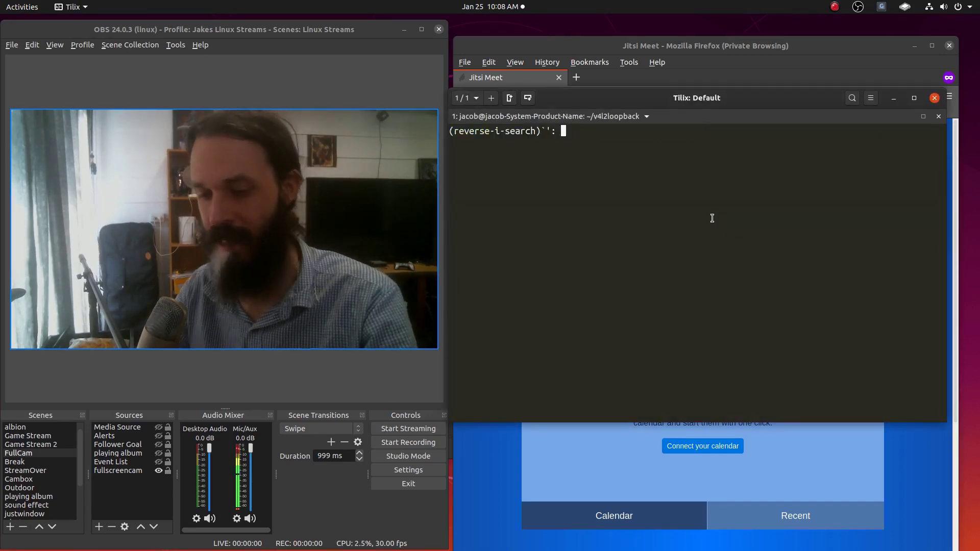
pyautogui.write('rmm')
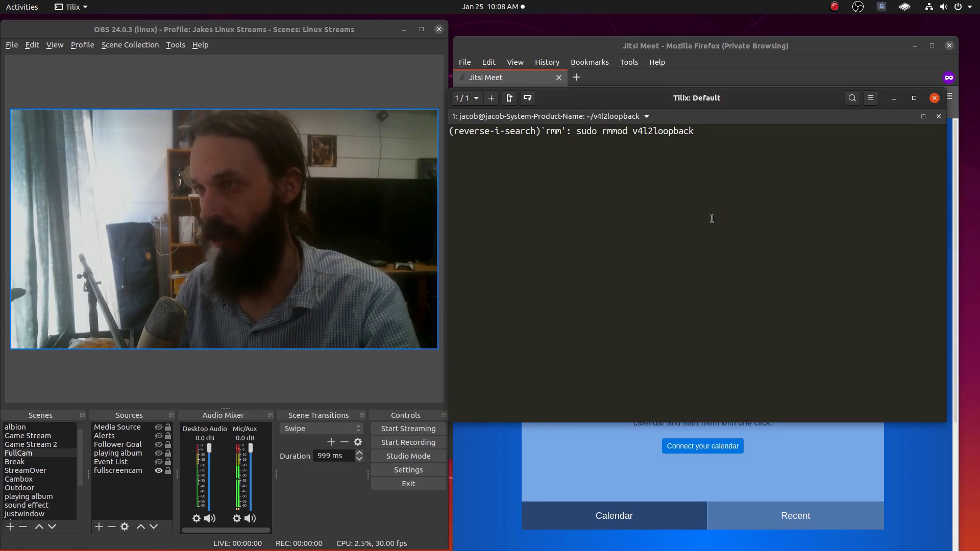
pyautogui.write('ls')
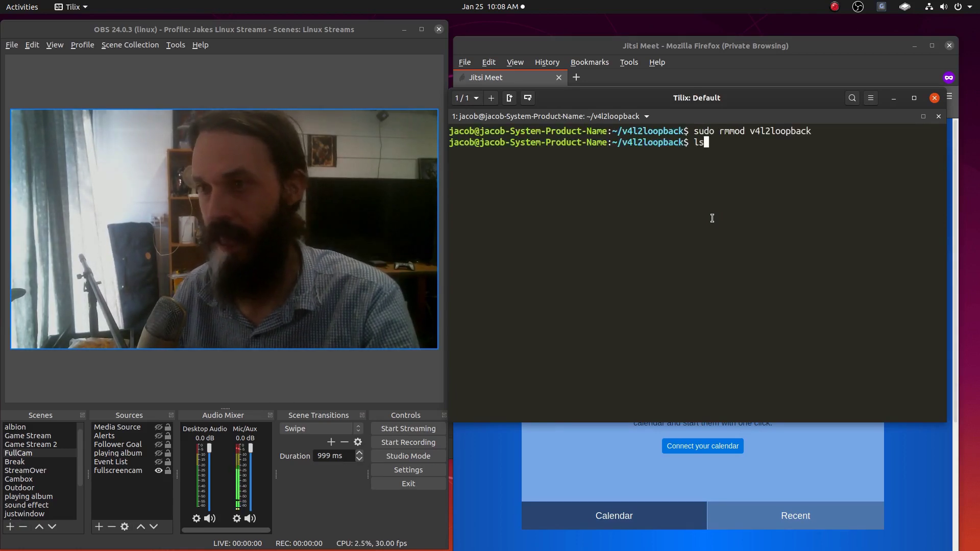
pyautogui.write('/dev')
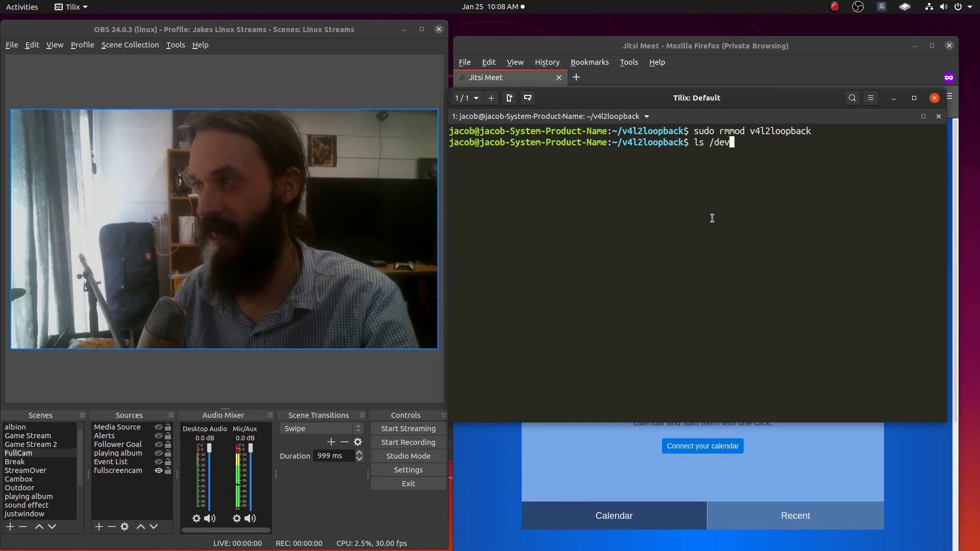
pyautogui.write('/video')
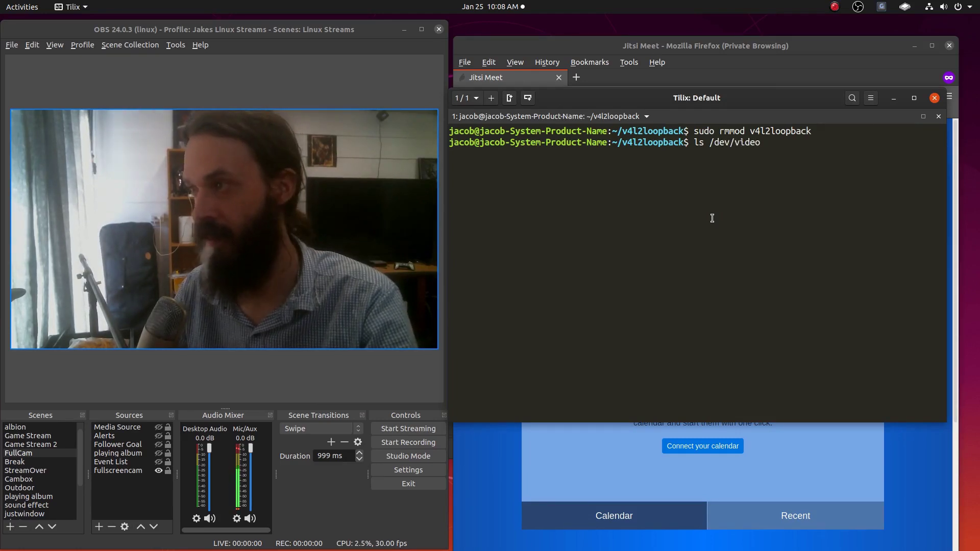
pyautogui.press('BackSpace')
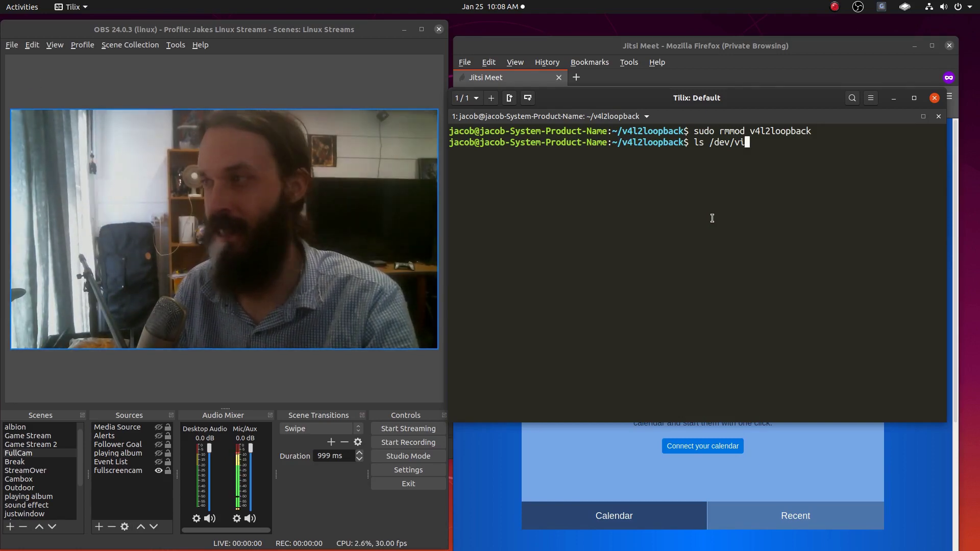
pyautogui.write('deo')
pyautogui.write('ls')
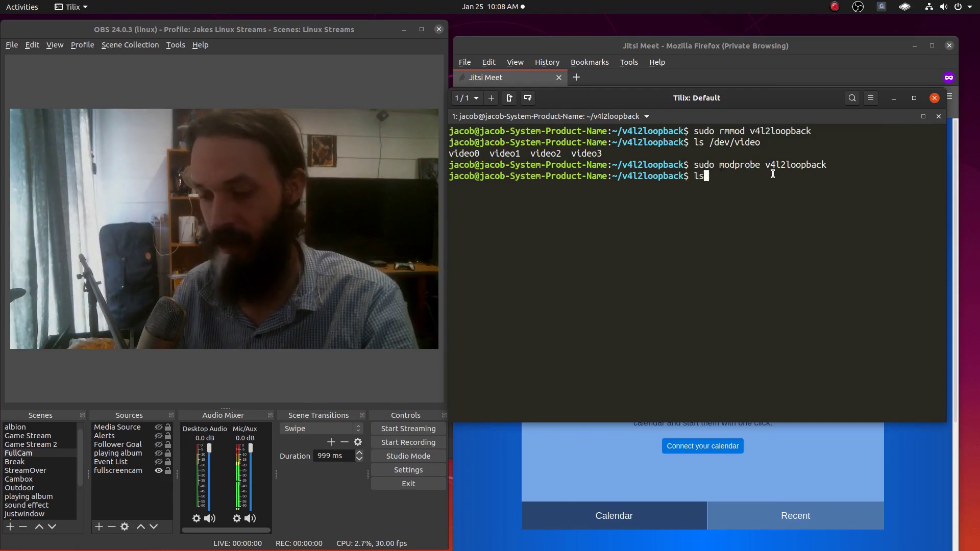
pyautogui.write('/dev/video')
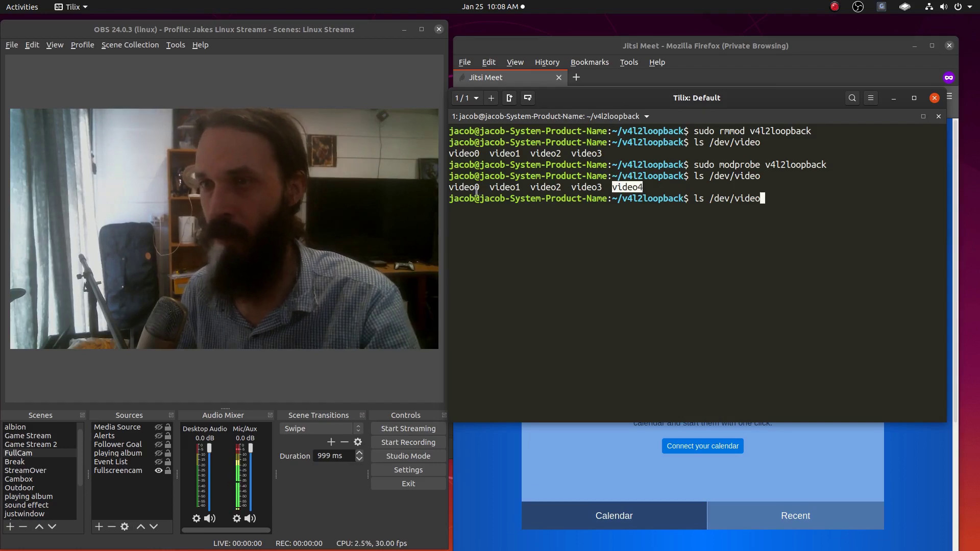
pyautogui.click(175, 43)
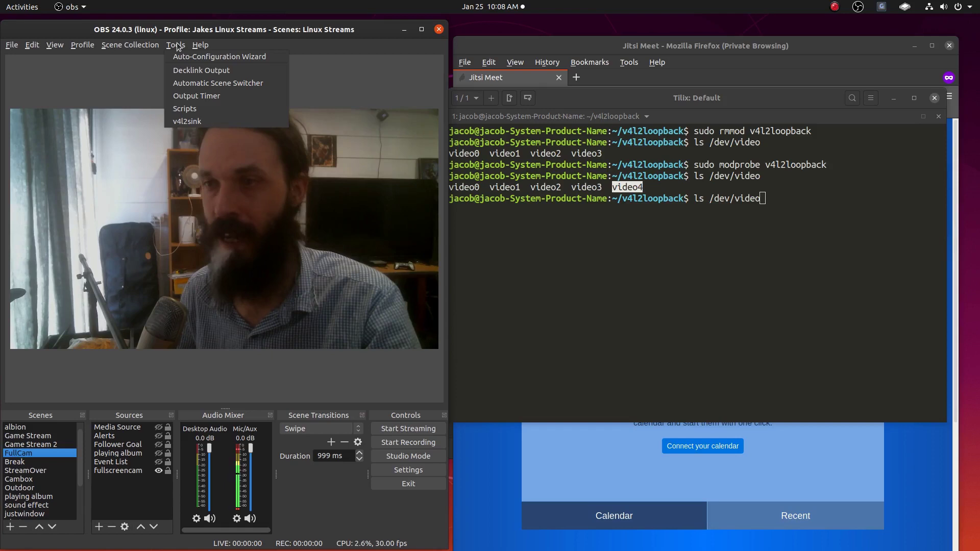
pyautogui.moveTo(185, 121)
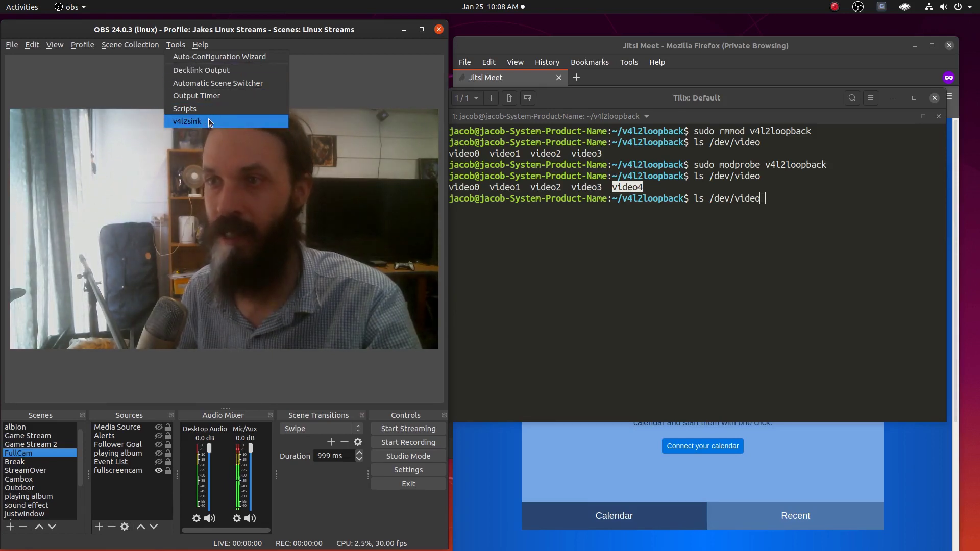
# Start the v4l2sink output to /dev/video4 in YUV420 and move its dialog aside
pyautogui.click(186, 122)
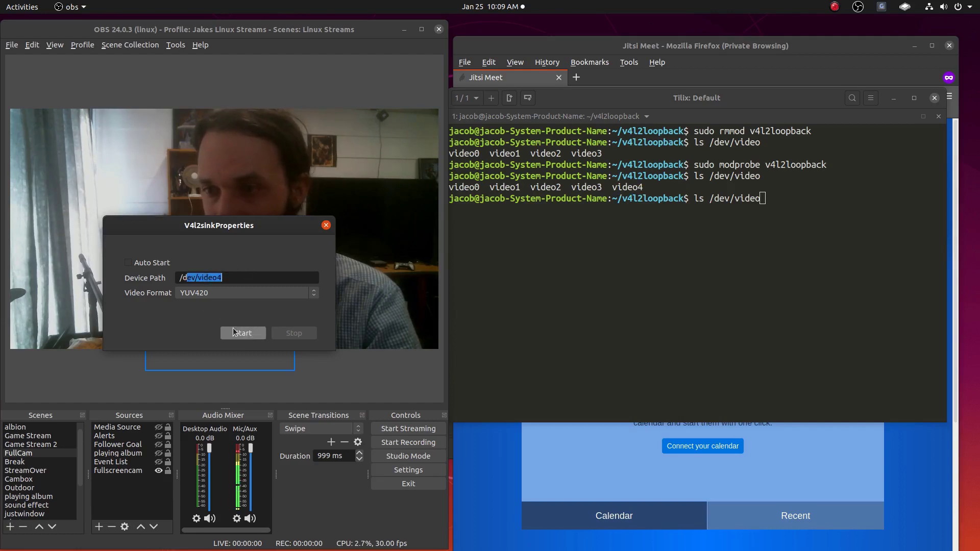
pyautogui.click(243, 333)
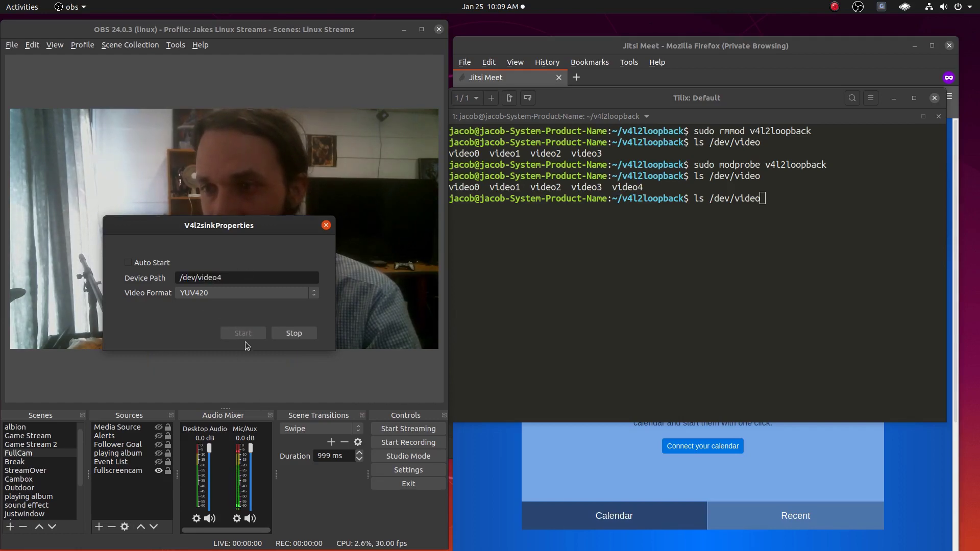
pyautogui.moveTo(219, 225); pyautogui.dragTo(538, 225)
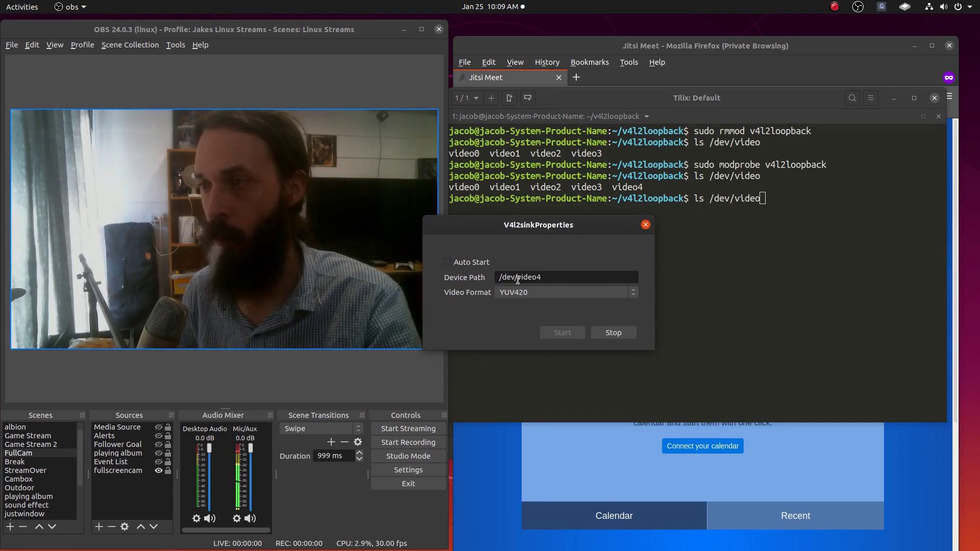
pyautogui.tripleClick(519, 277)
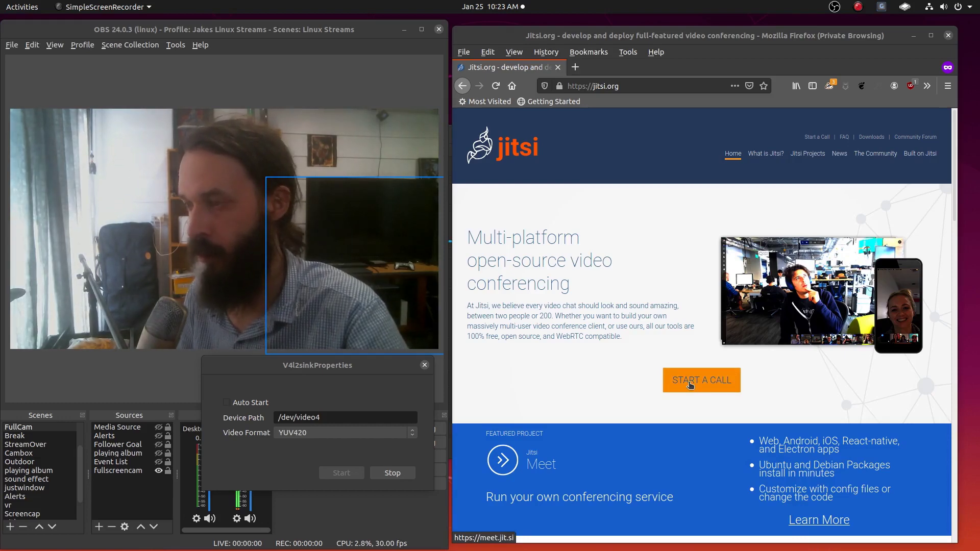
# Start a Jitsi Meet call, dismiss the extension popup, and check the Camera to share choices
pyautogui.click(700, 380)
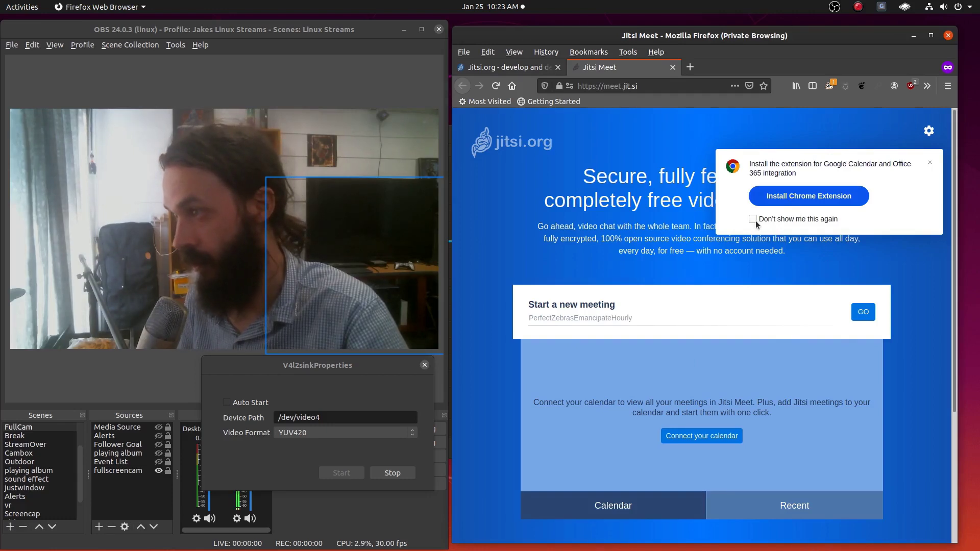
pyautogui.click(753, 219)
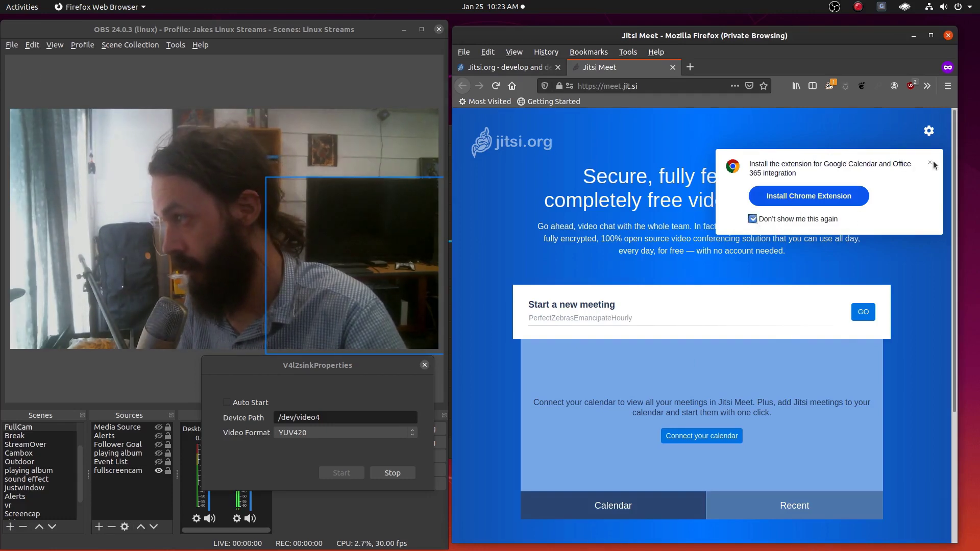
pyautogui.click(931, 163)
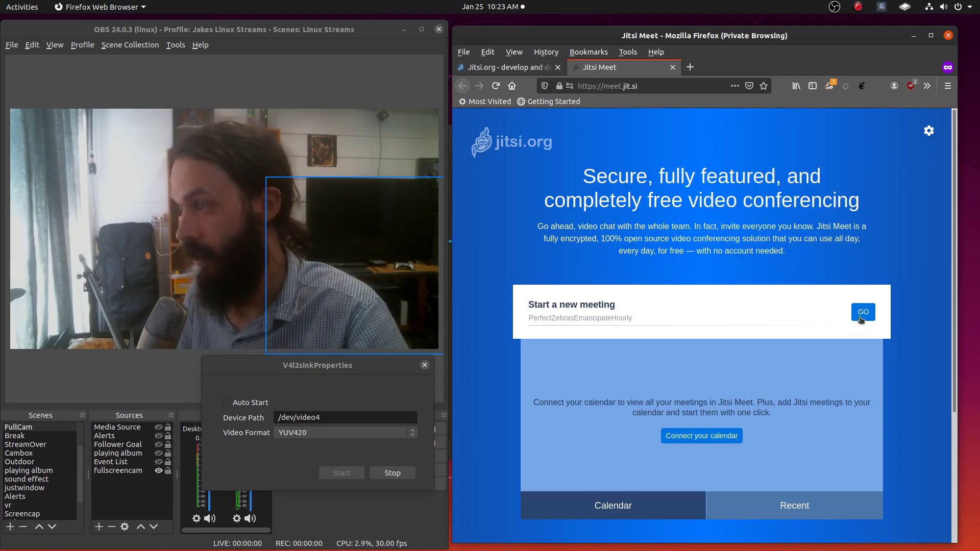
pyautogui.click(864, 312)
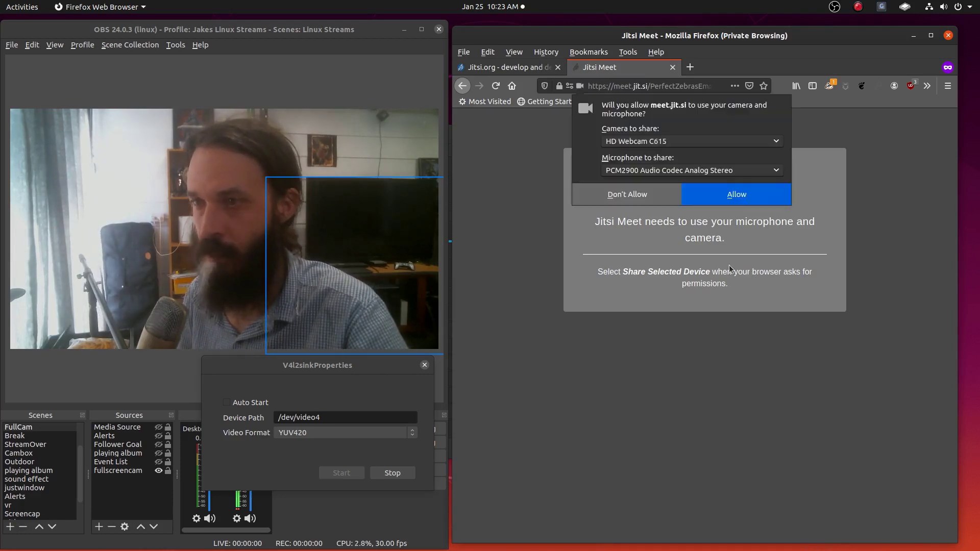
pyautogui.click(690, 140)
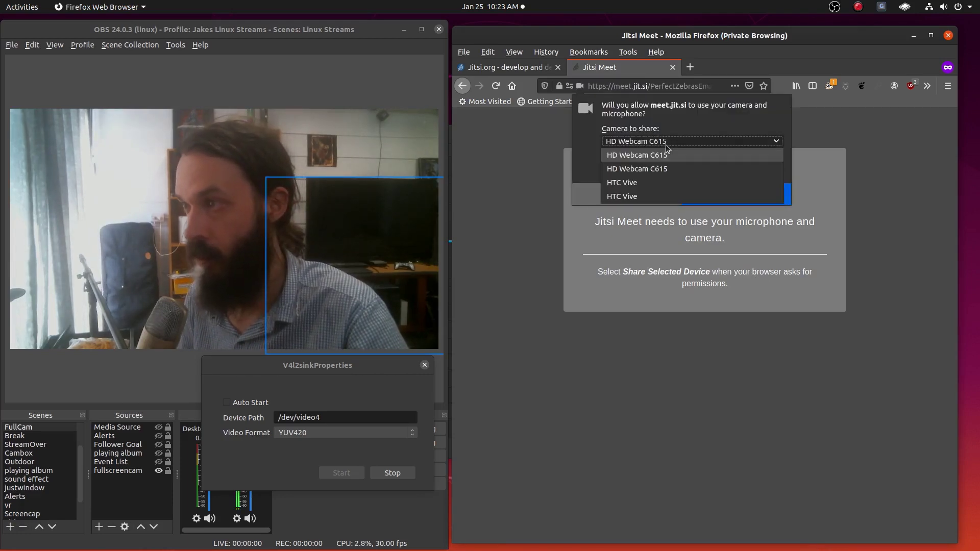
pyautogui.click(636, 155)
pyautogui.write('v')
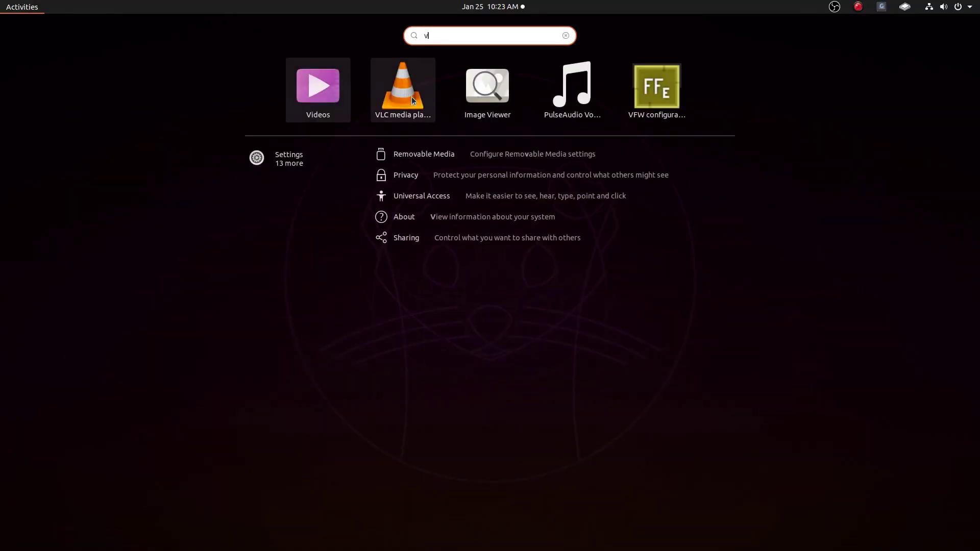
# Launch VLC and play /dev/video4 via Media > Open Capture Device
pyautogui.click(402, 86)
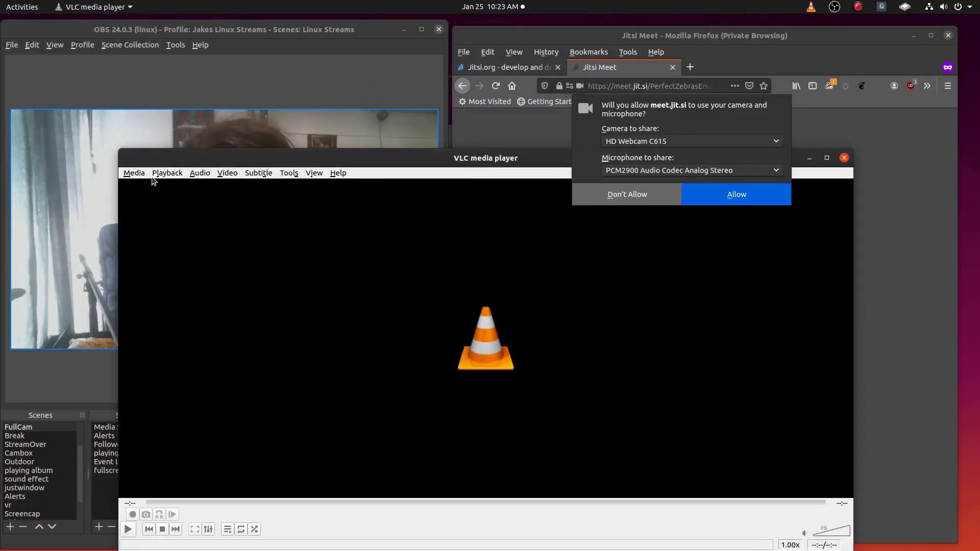
pyautogui.click(134, 173)
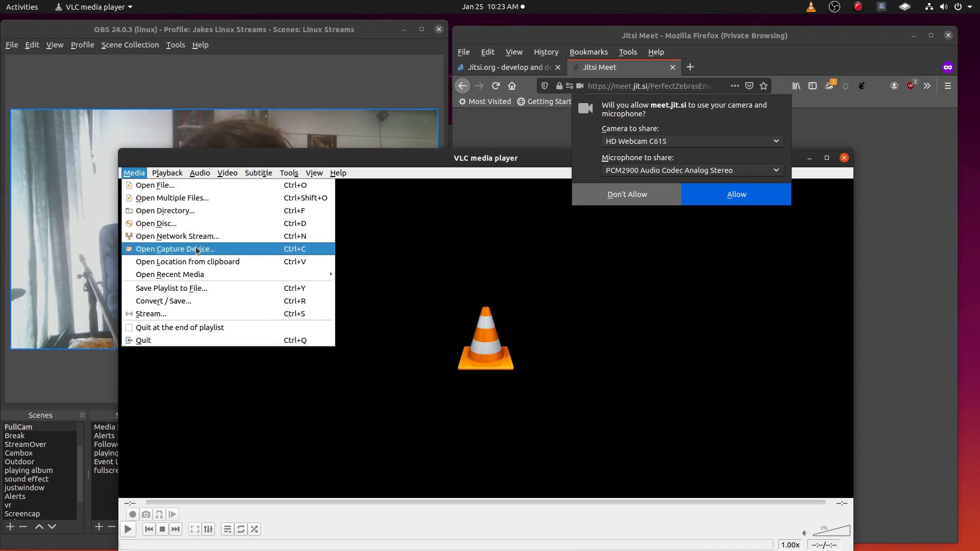
pyautogui.click(175, 249)
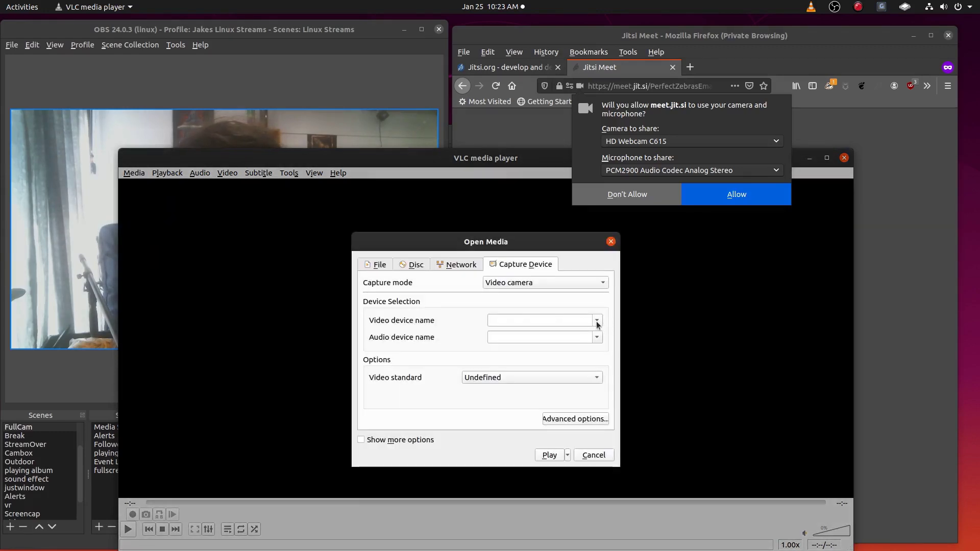
pyautogui.click(595, 320)
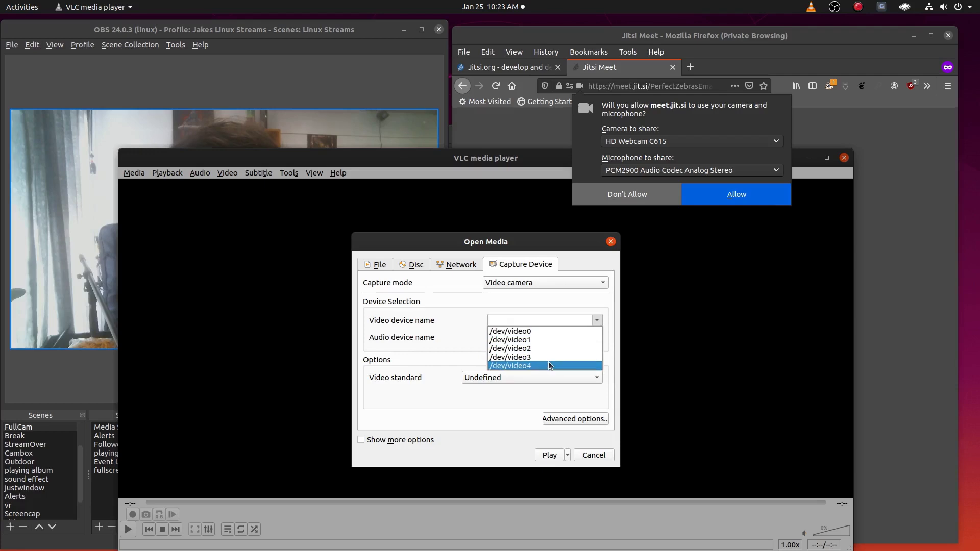
pyautogui.click(511, 366)
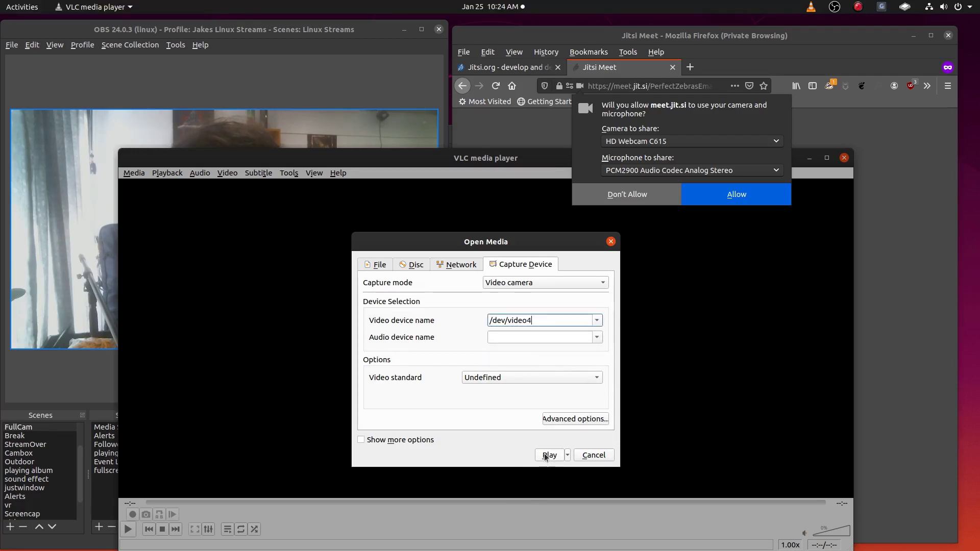
pyautogui.click(549, 456)
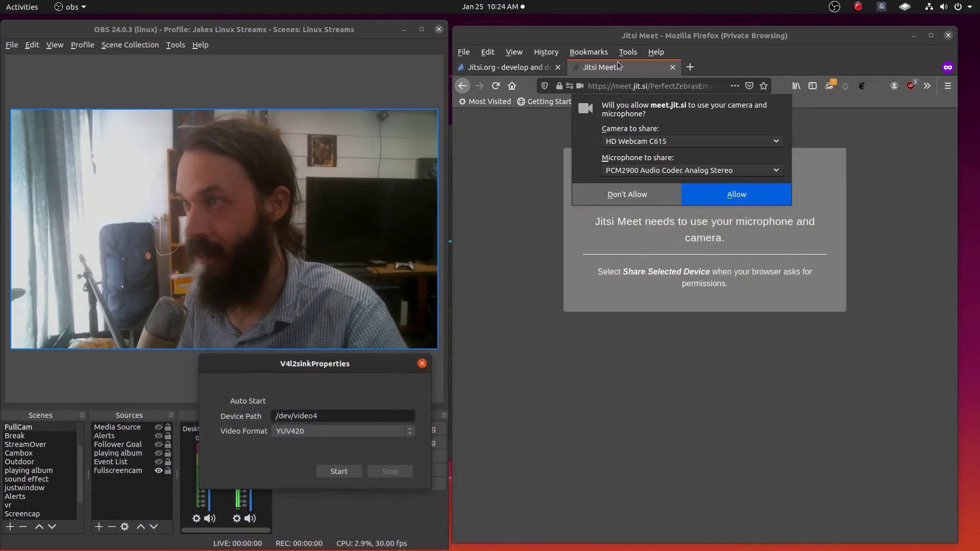
# Choose Dummy video device (0x0000) as the camera to share in Jitsi Meet
pyautogui.click(736, 194)
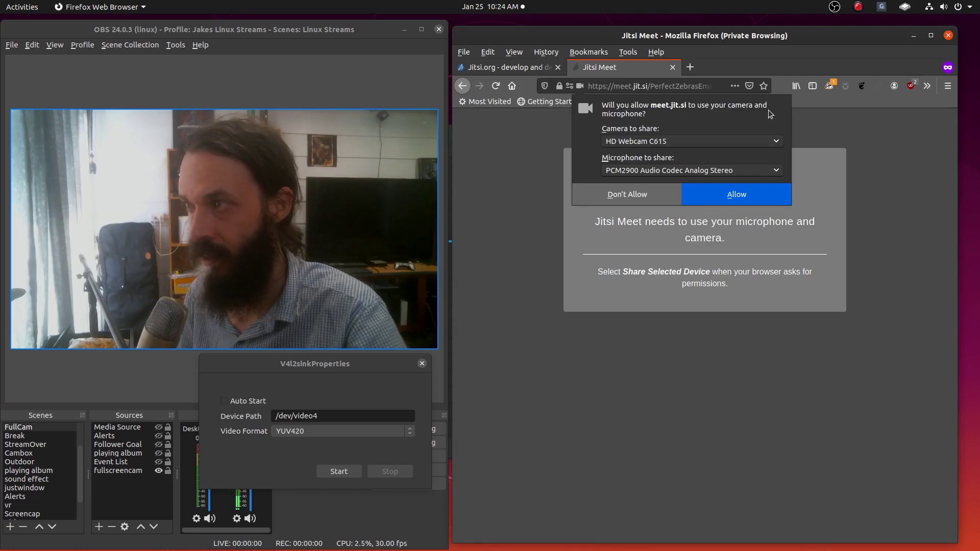
pyautogui.click(691, 141)
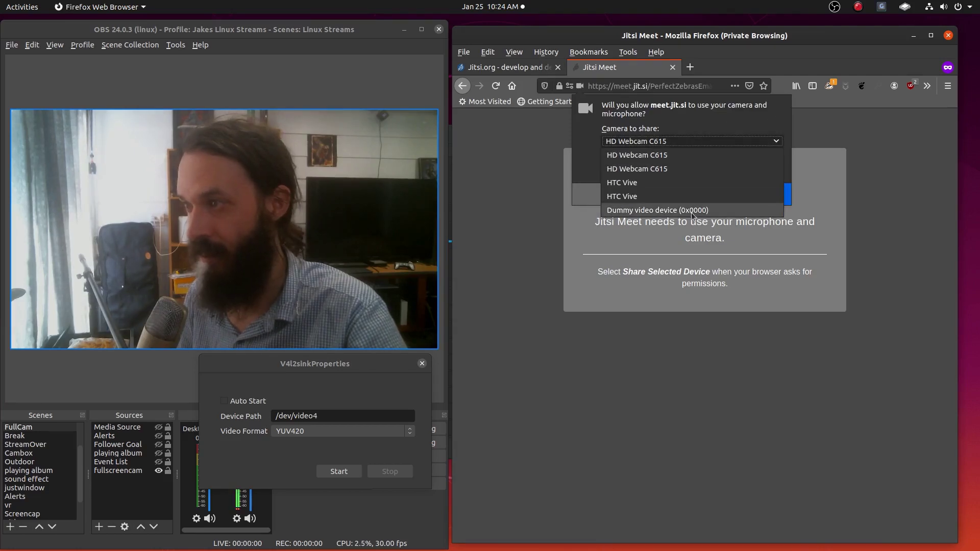
pyautogui.click(656, 210)
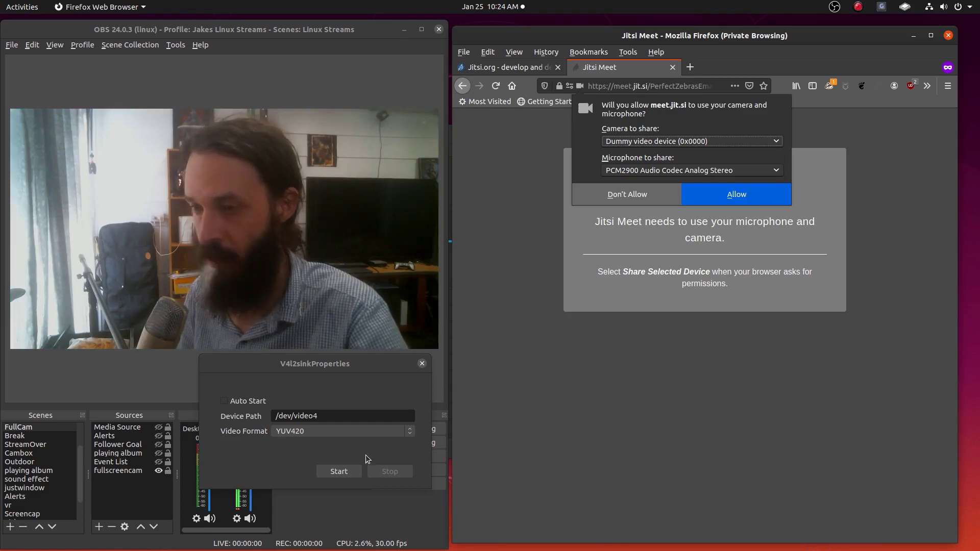
# Restart the V4l2sink output to /dev/video4 and allow the meeting to use camera and microphone
pyautogui.click(338, 472)
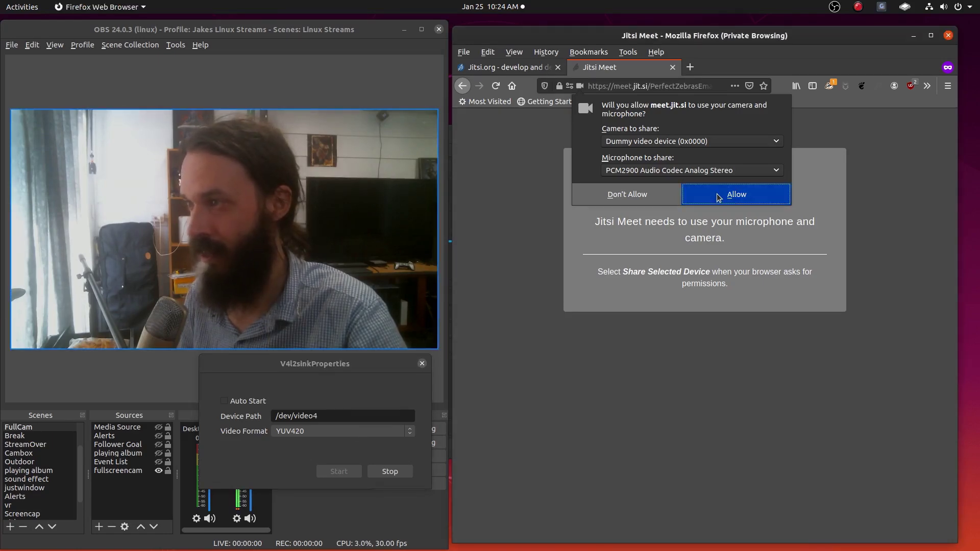
pyautogui.click(735, 194)
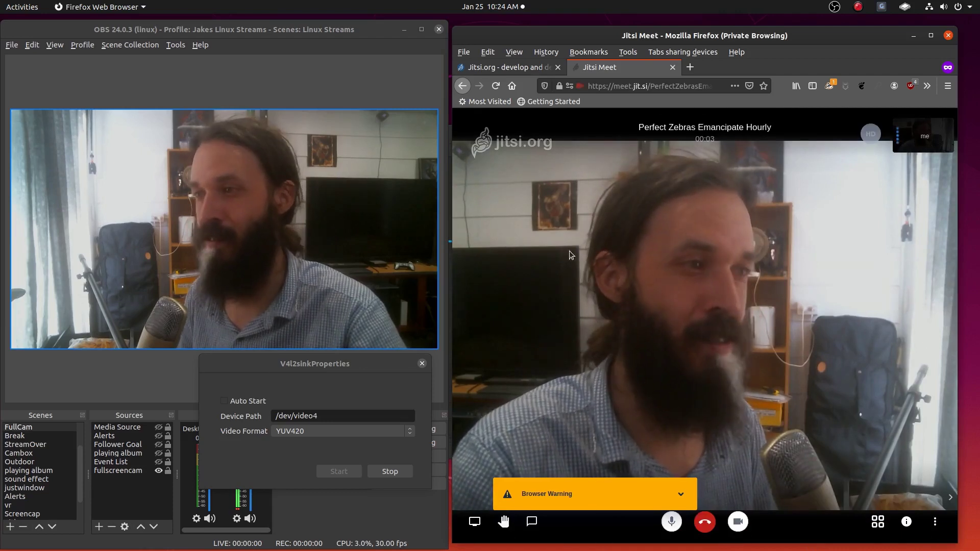
pyautogui.rightClick(556, 246)
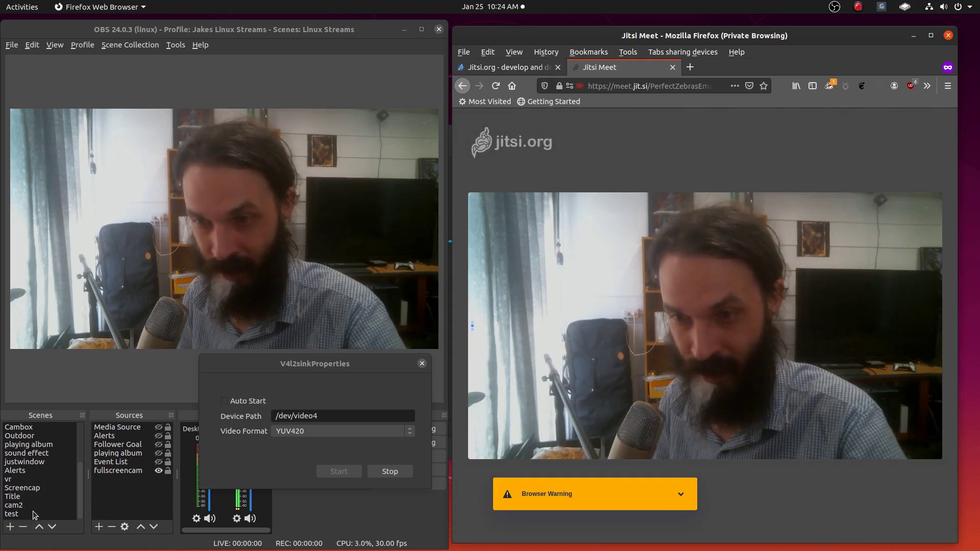
pyautogui.click(12, 514)
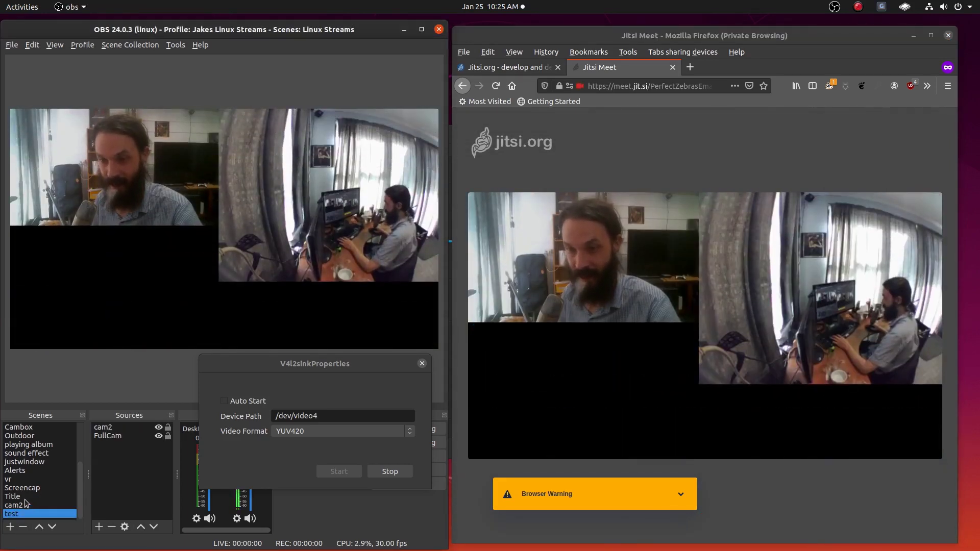
pyautogui.click(16, 506)
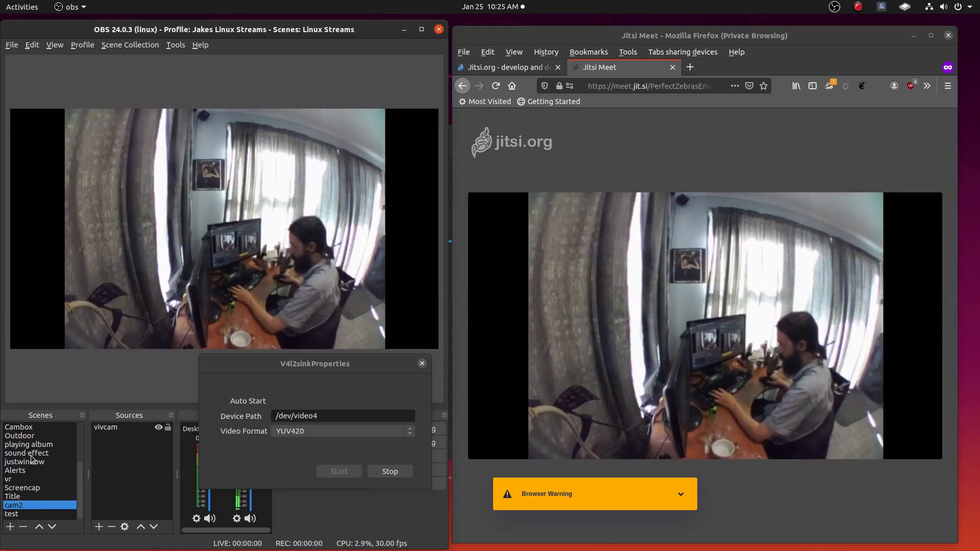
pyautogui.click(12, 496)
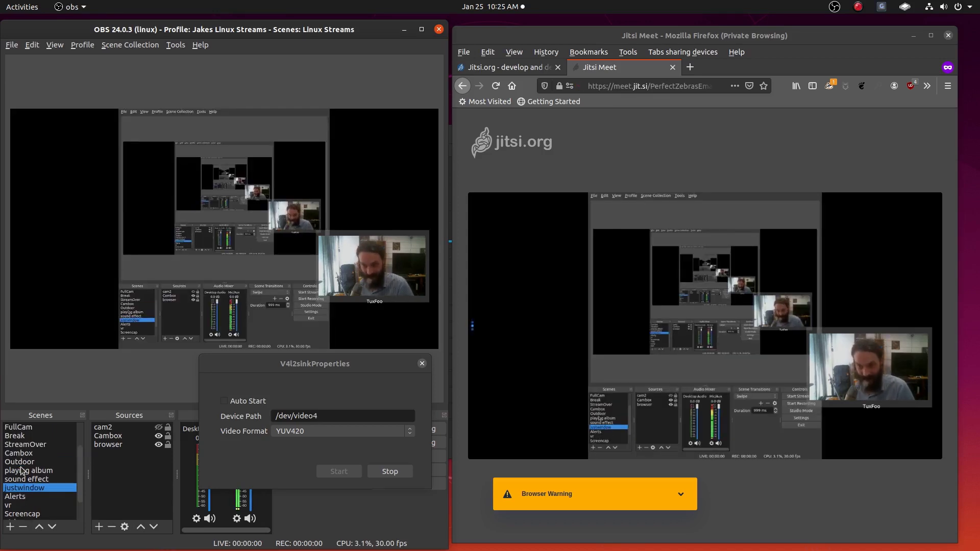
pyautogui.click(19, 427)
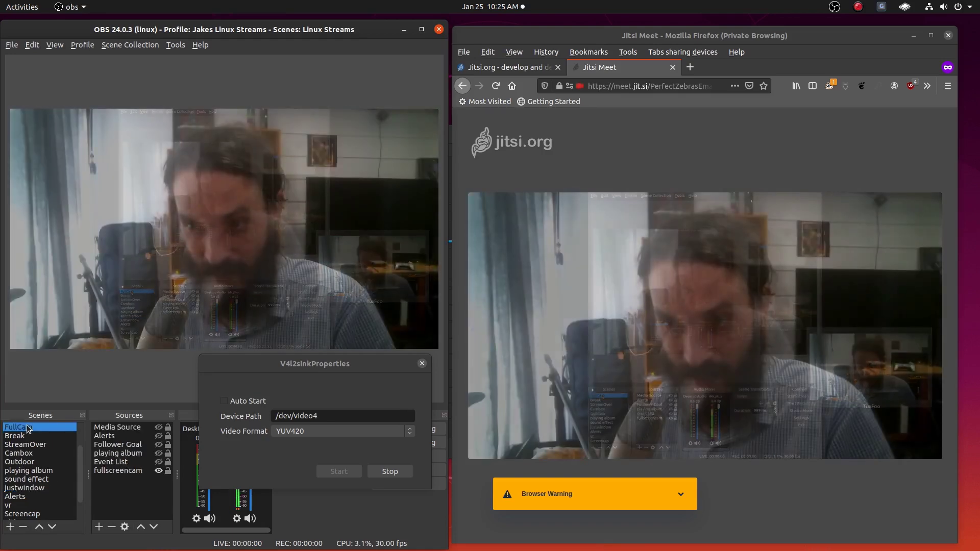